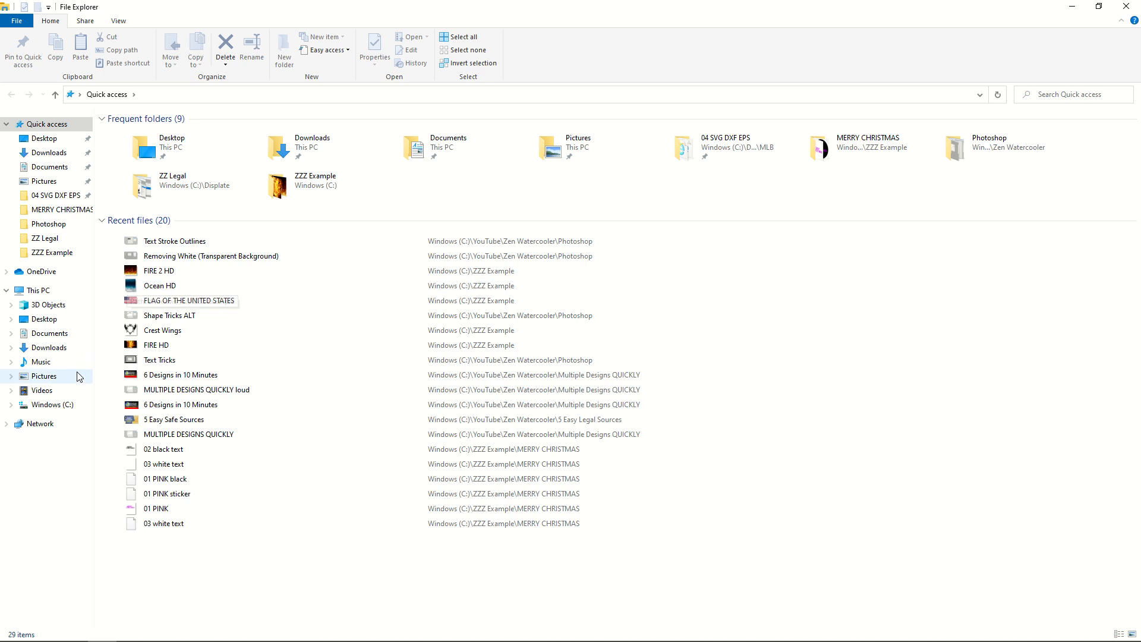
Open the ZZZ Example folder from Quick access to see its two subfolders and five images
double_click(51, 252)
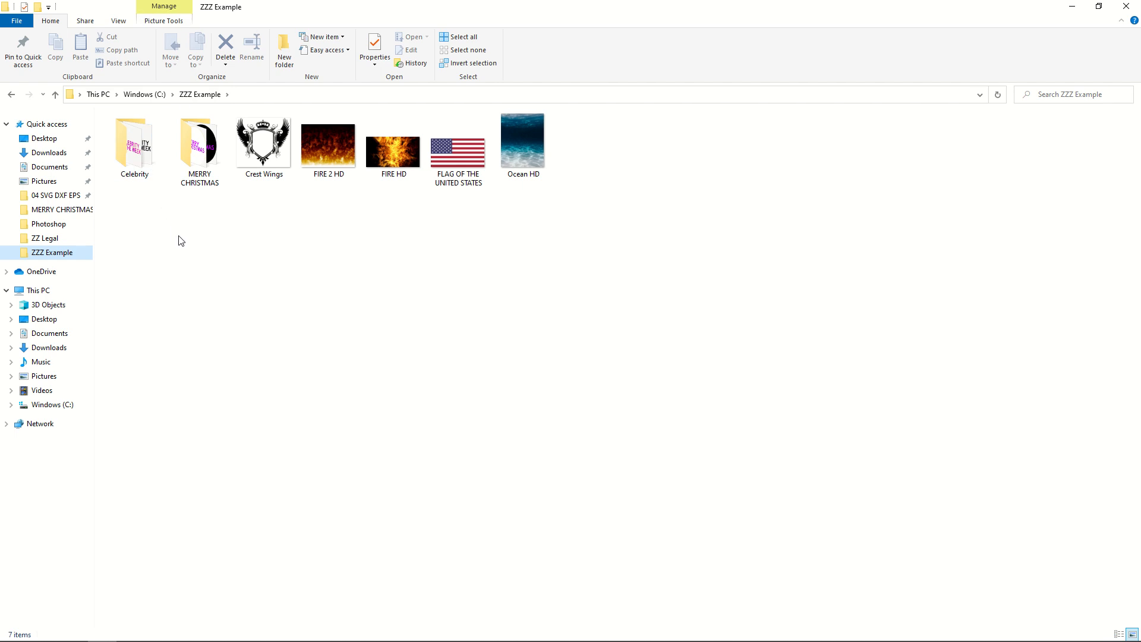
mouse_move(196, 251)
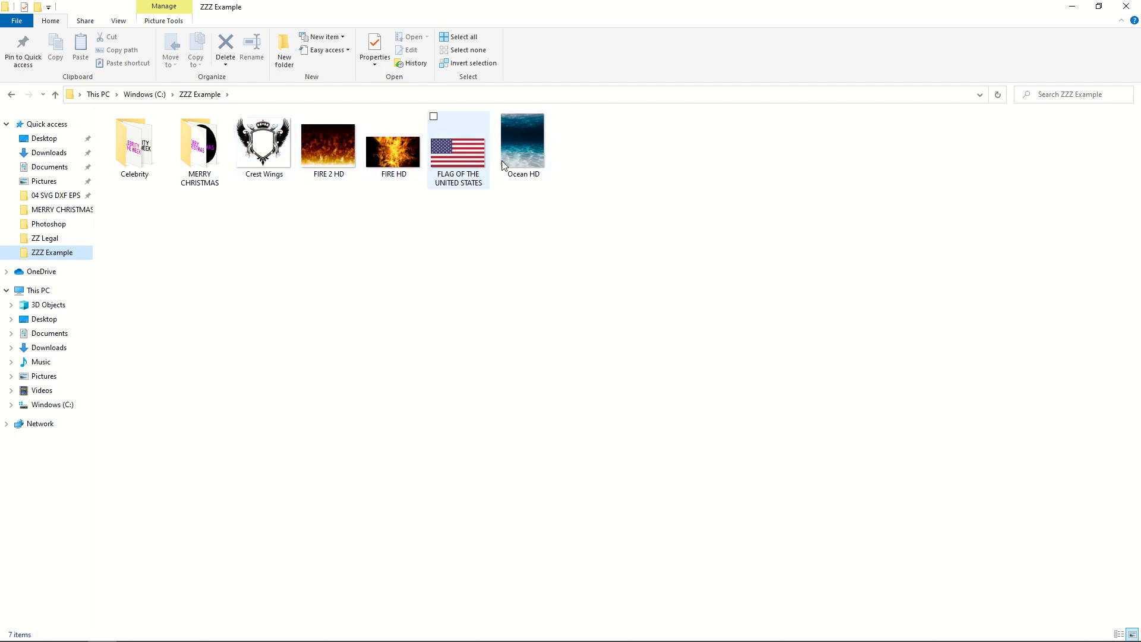
left_click(199, 141)
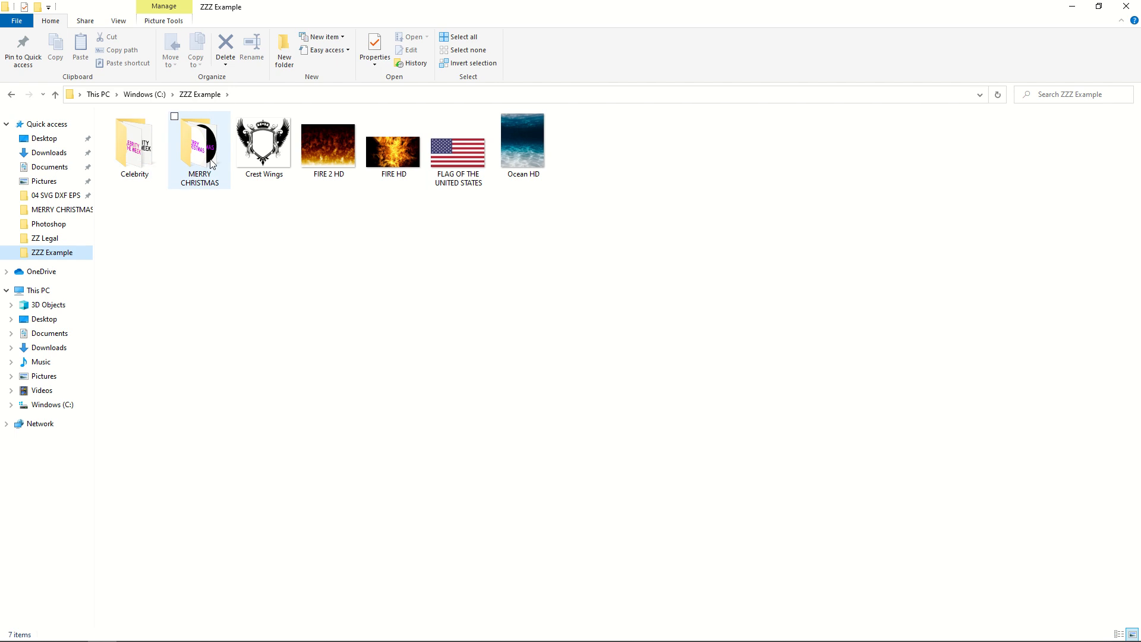
mouse_move(145, 163)
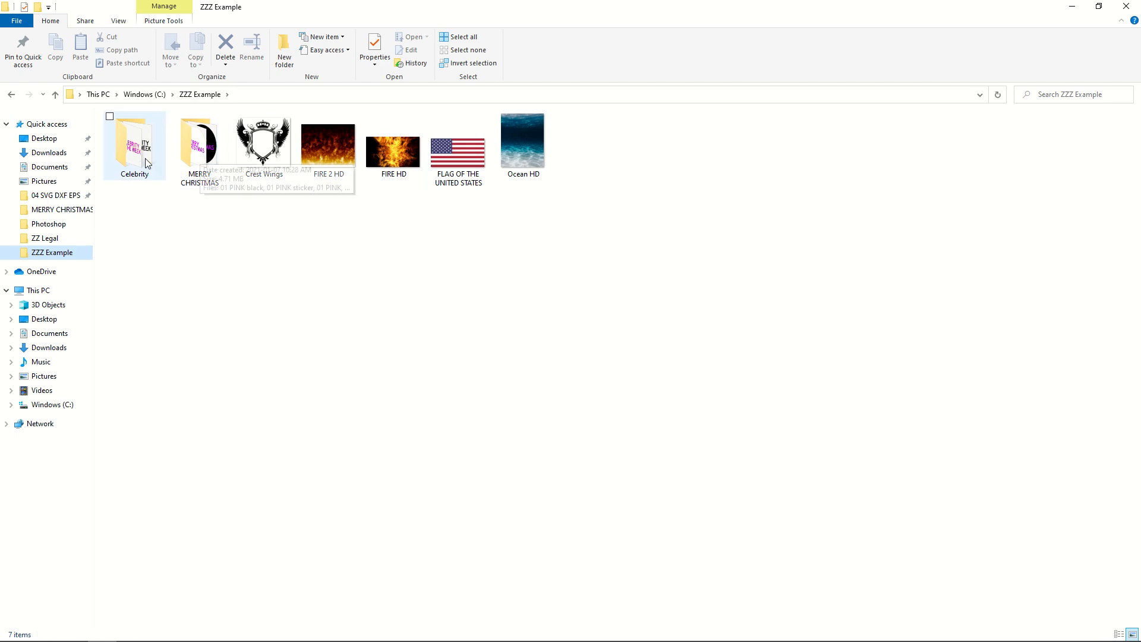
double_click(134, 141)
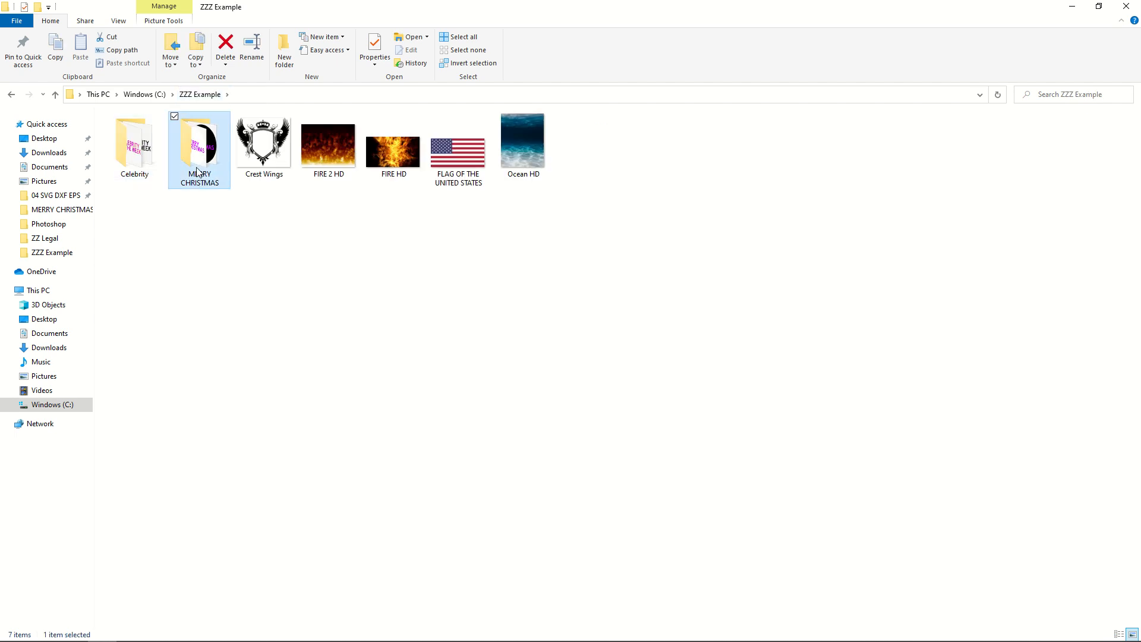
double_click(199, 140)
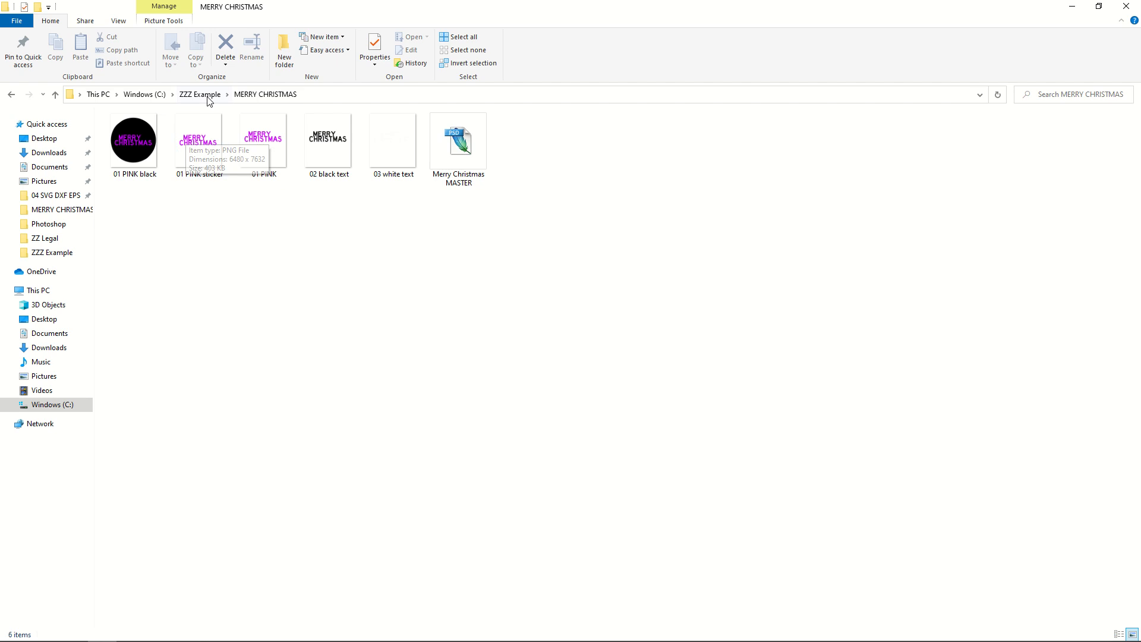
left_click(200, 94)
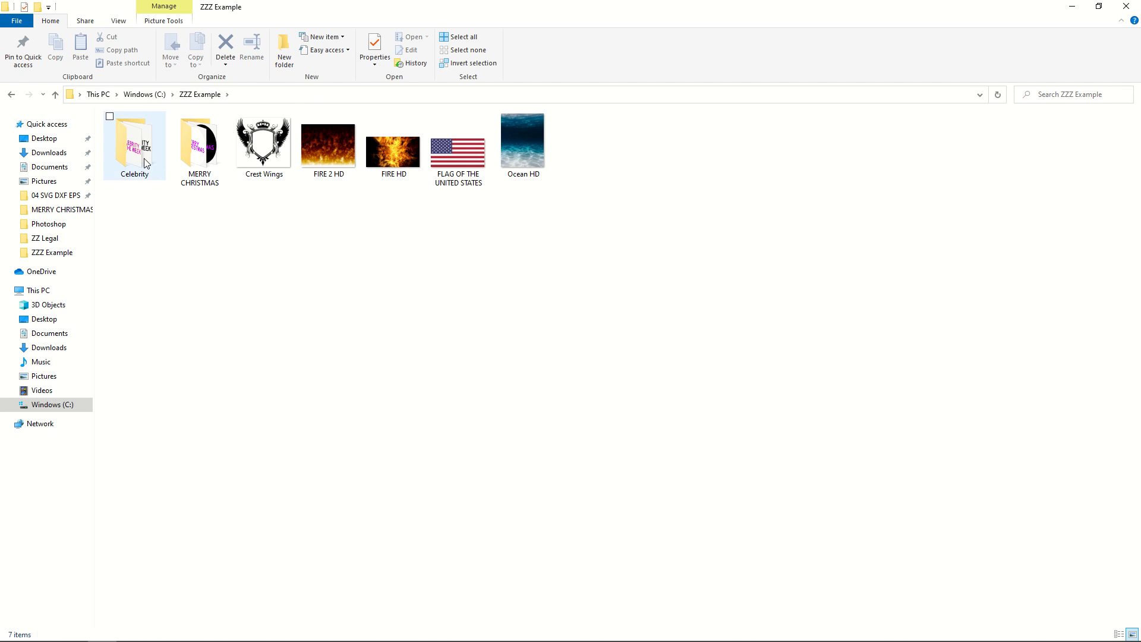
double_click(135, 140)
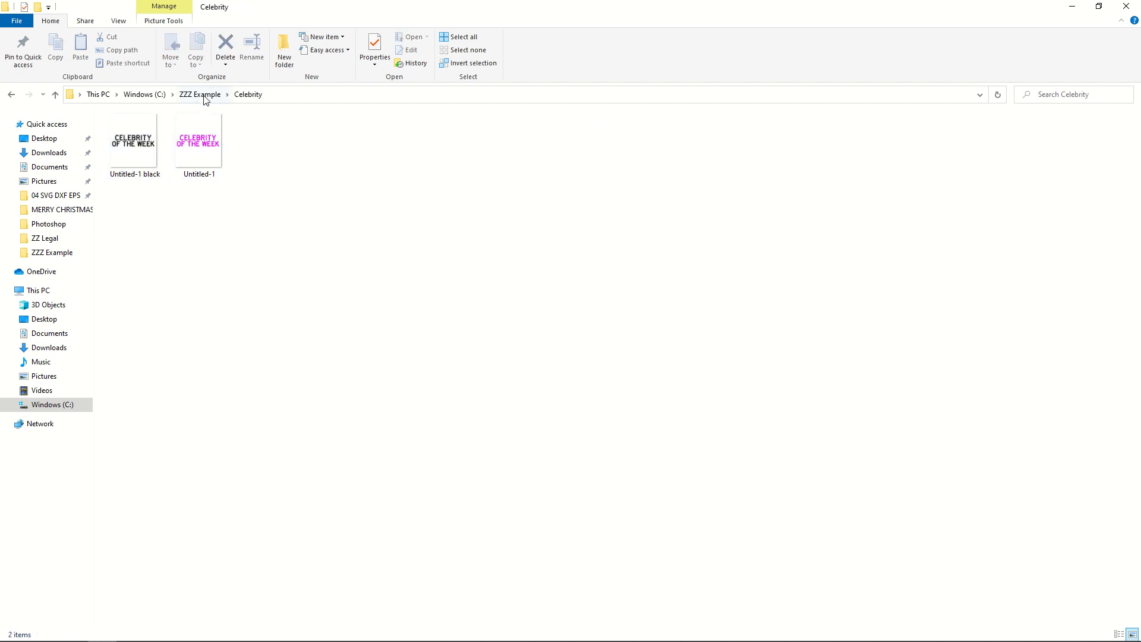
left_click(57, 209)
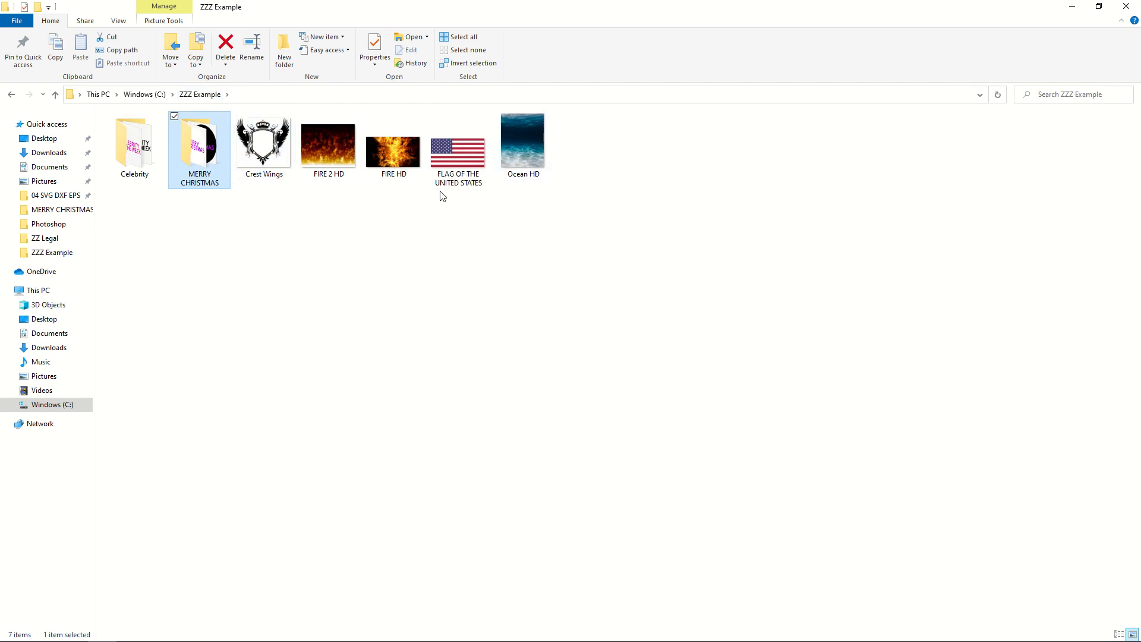
mouse_move(485, 351)
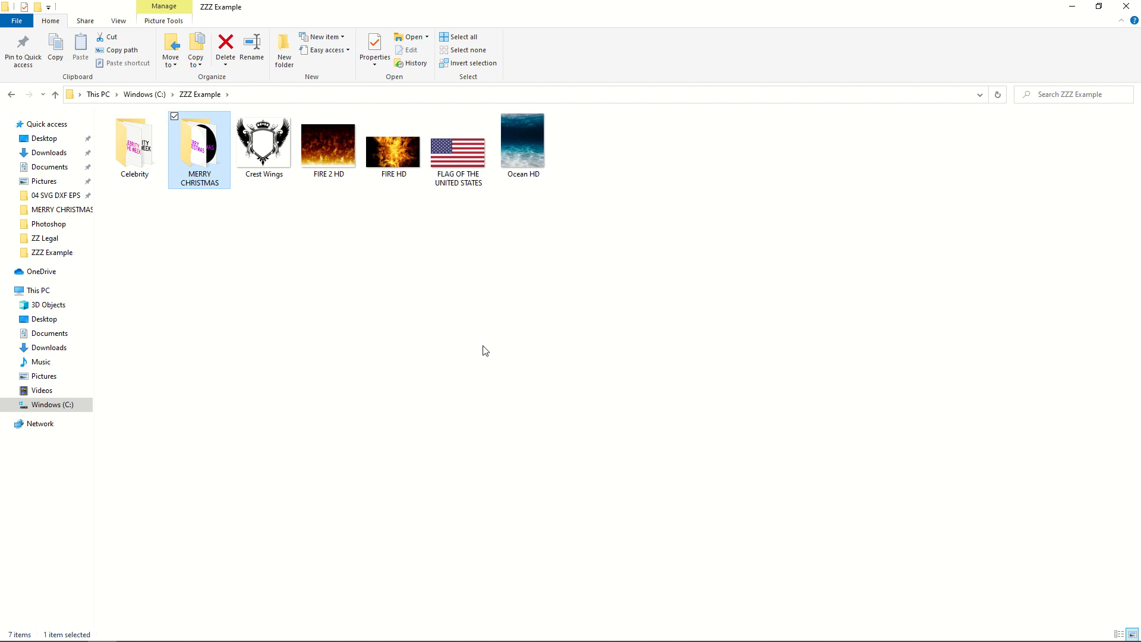
mouse_move(488, 341)
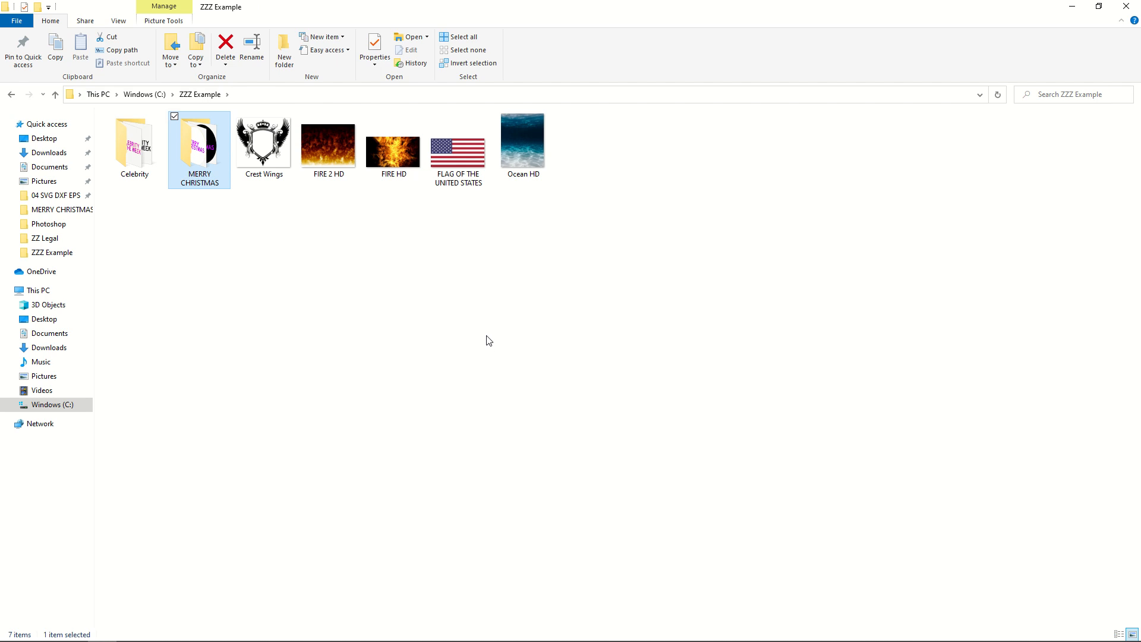
mouse_move(391, 324)
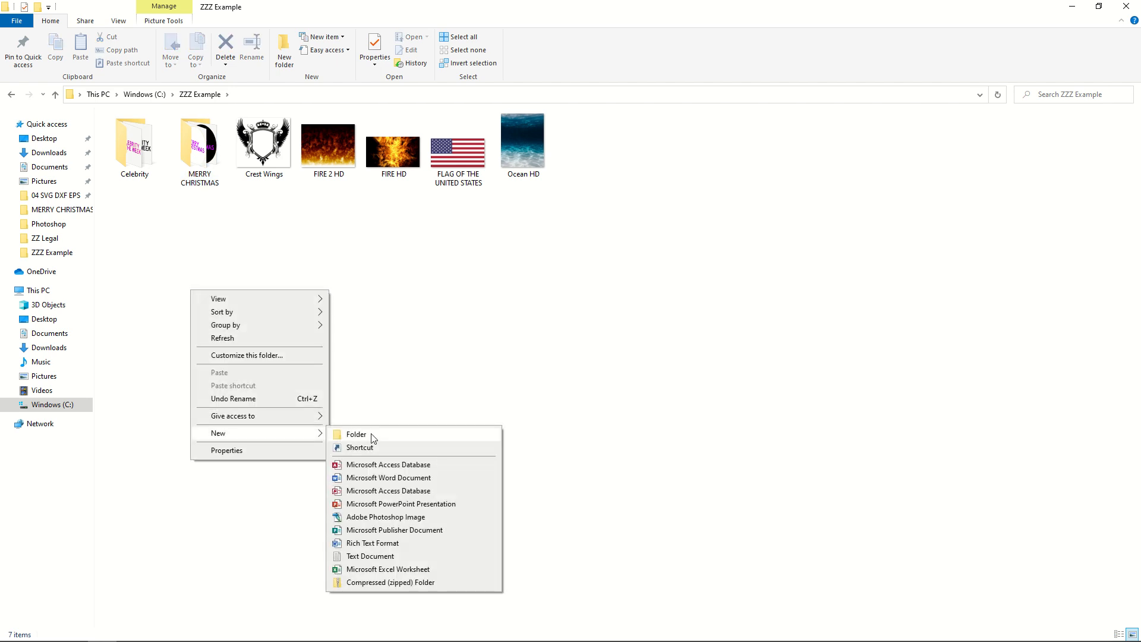
Create a new folder named VOTE in ZZZ Example and open it
left_click(357, 435)
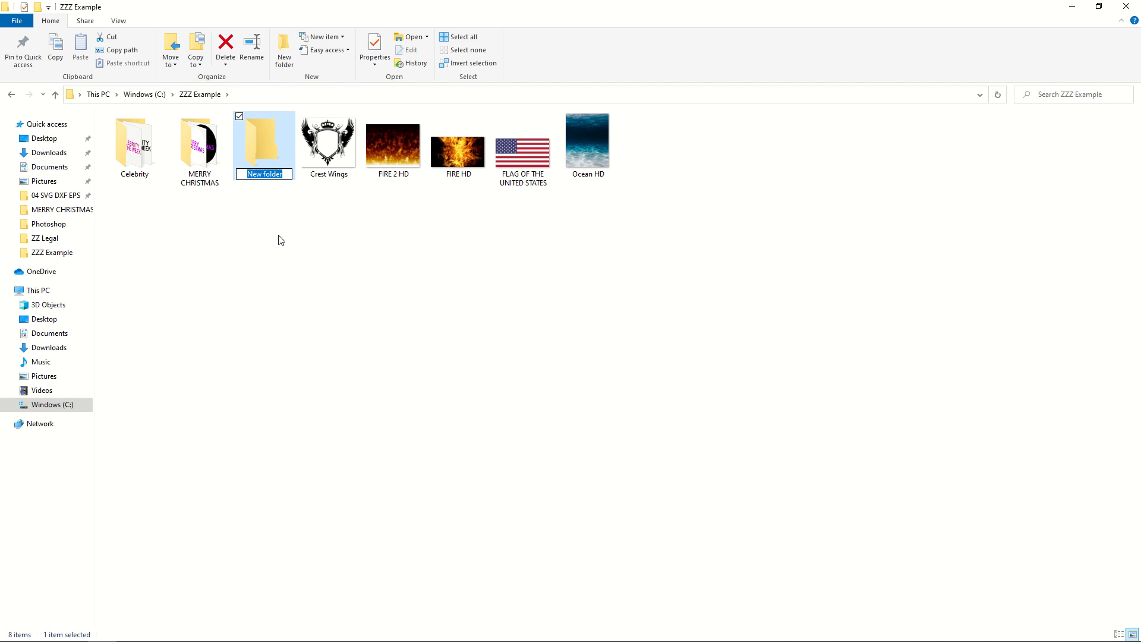
mouse_move(284, 248)
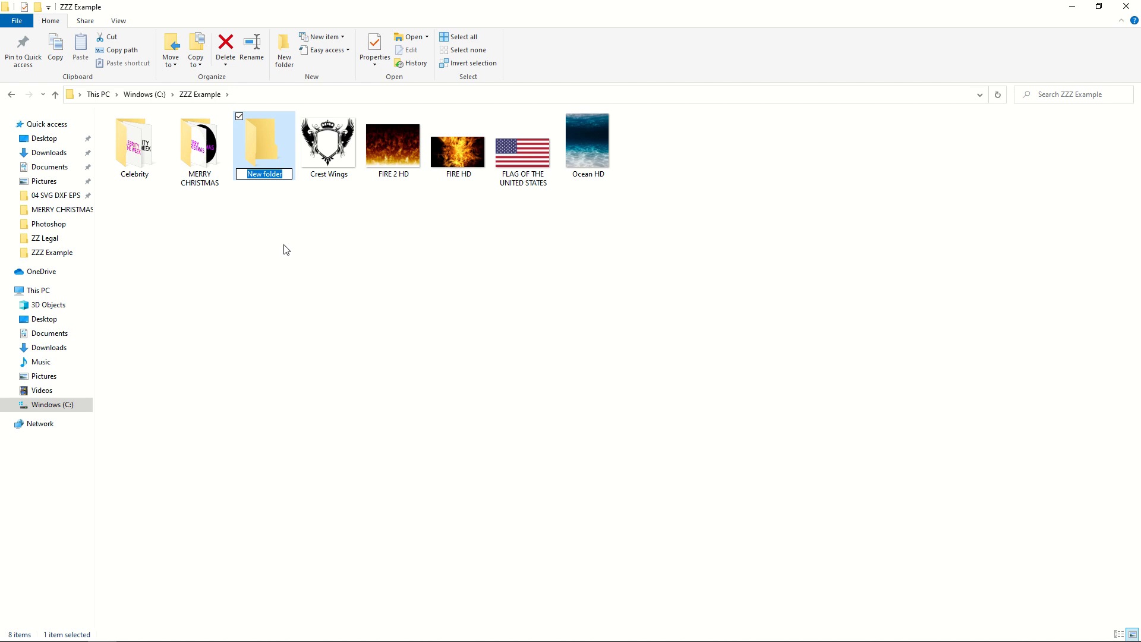
type("VOTE")
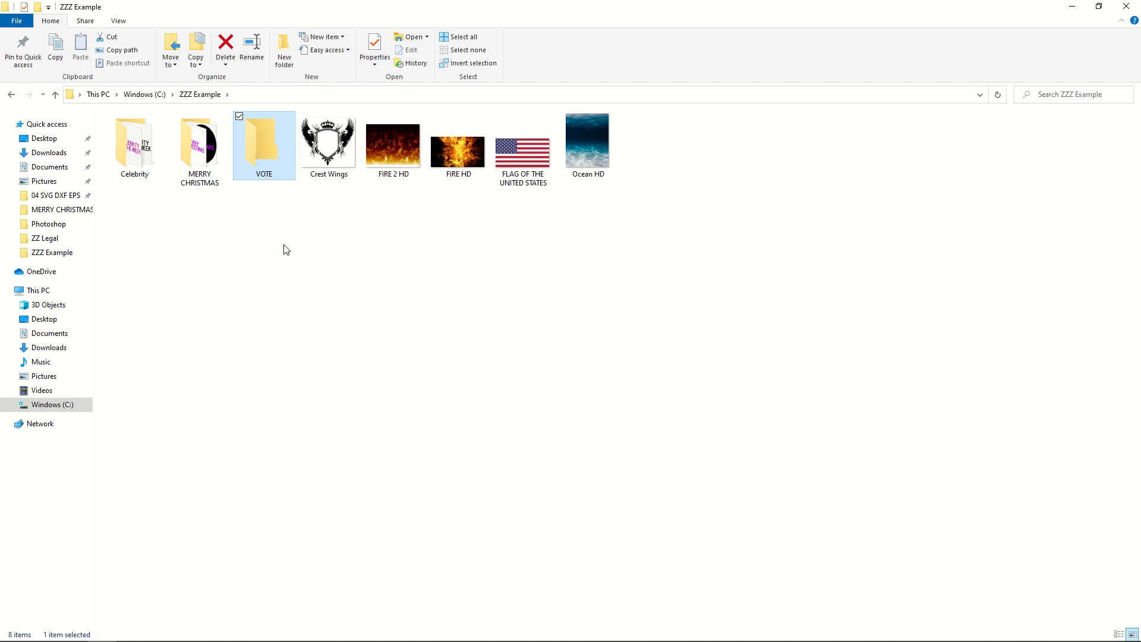
mouse_move(268, 162)
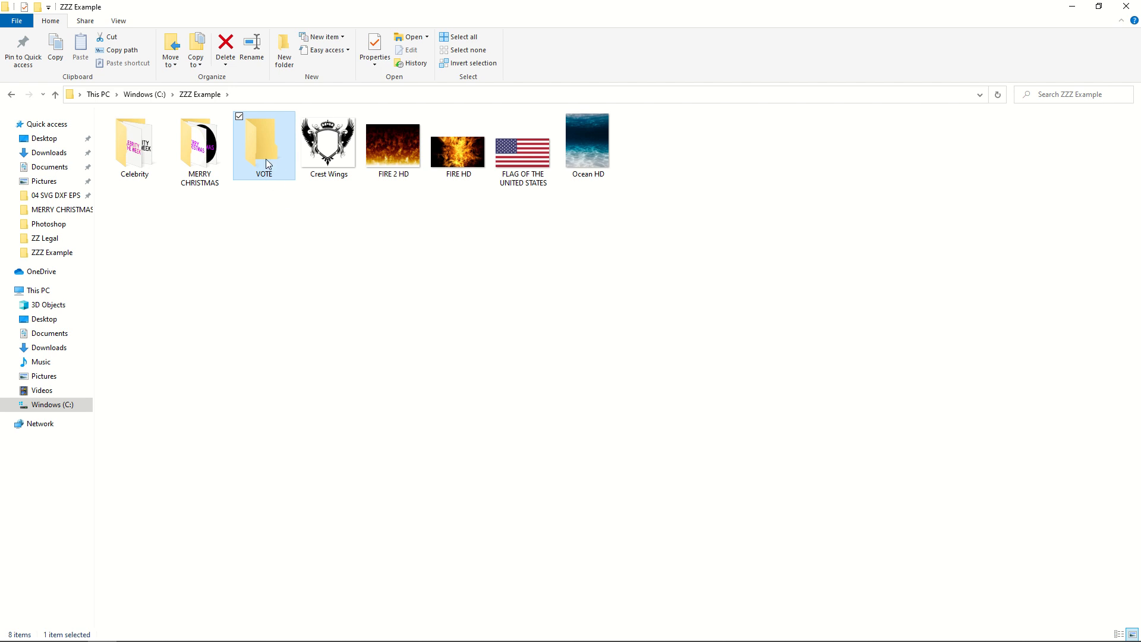
double_click(264, 141)
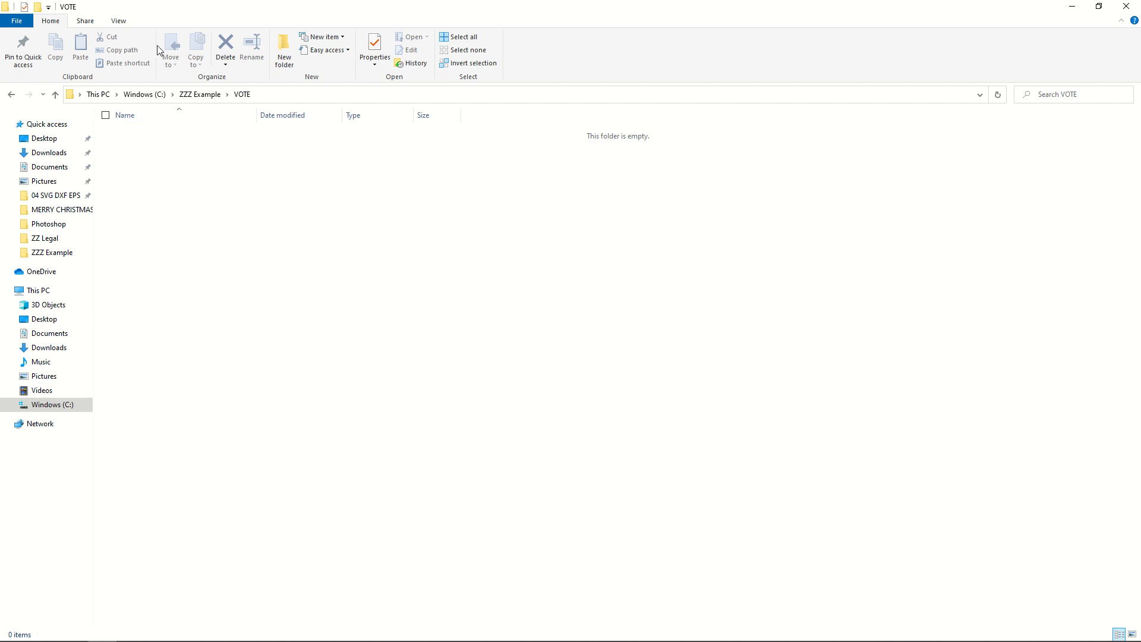
Switch to Large icons and create AA Photoshop and AA JPEG subfolders in VOTE
left_click(118, 20)
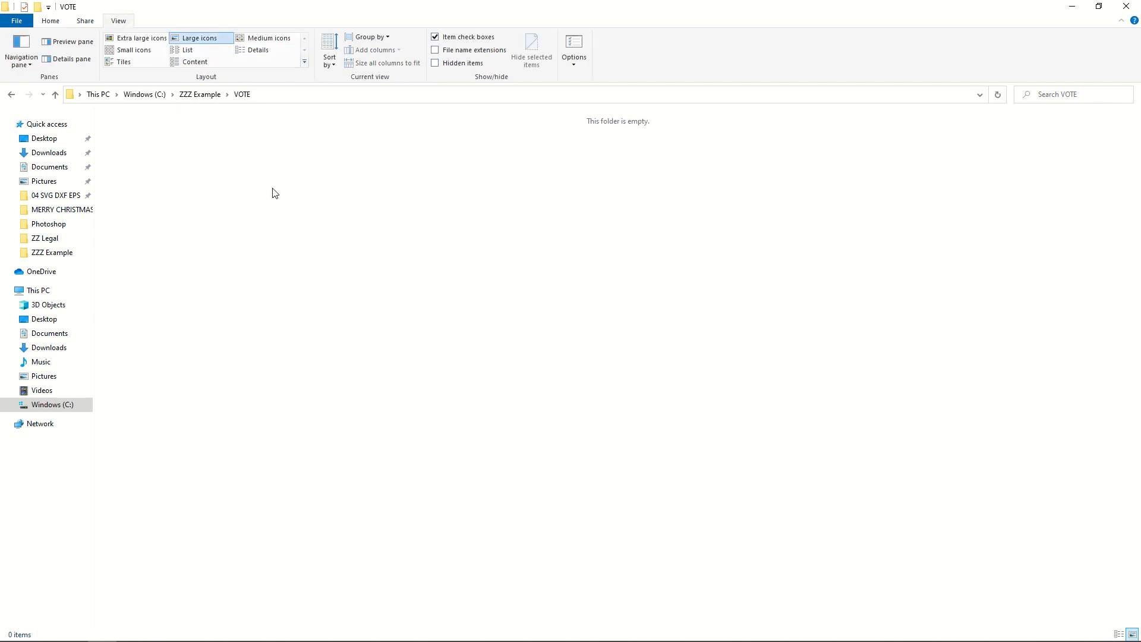
right_click(273, 192)
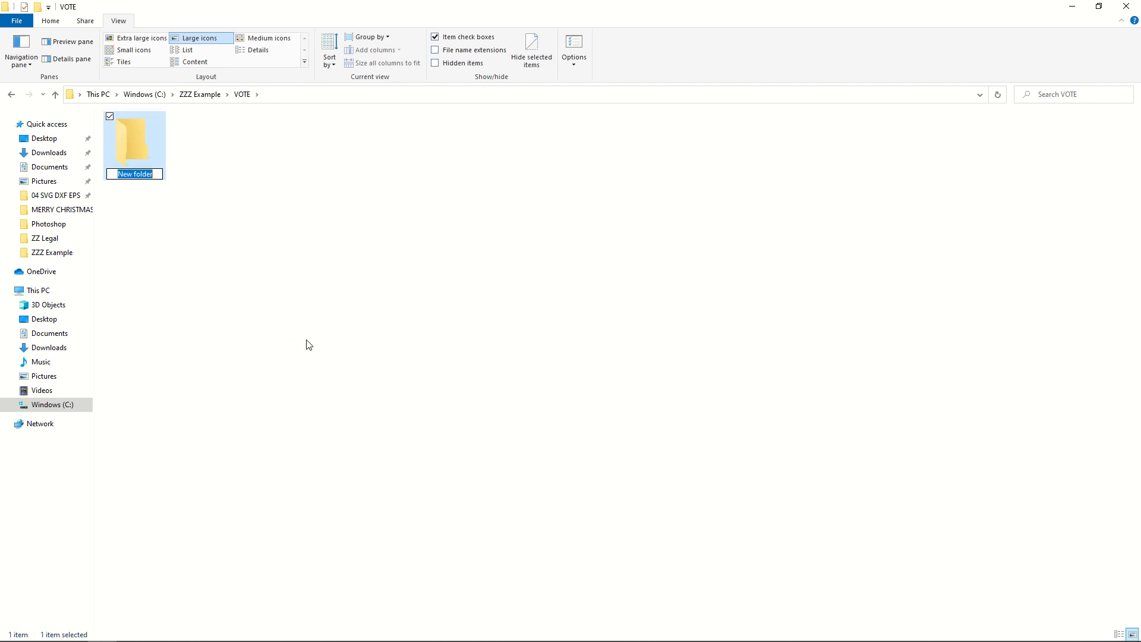
type("A")
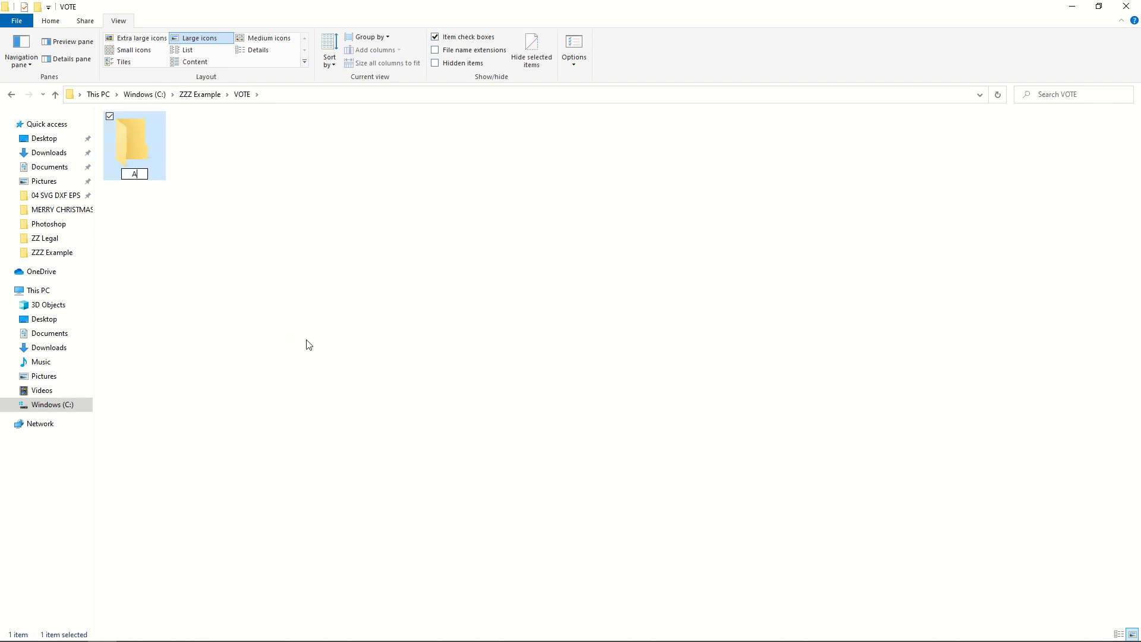
type("A Photoshp")
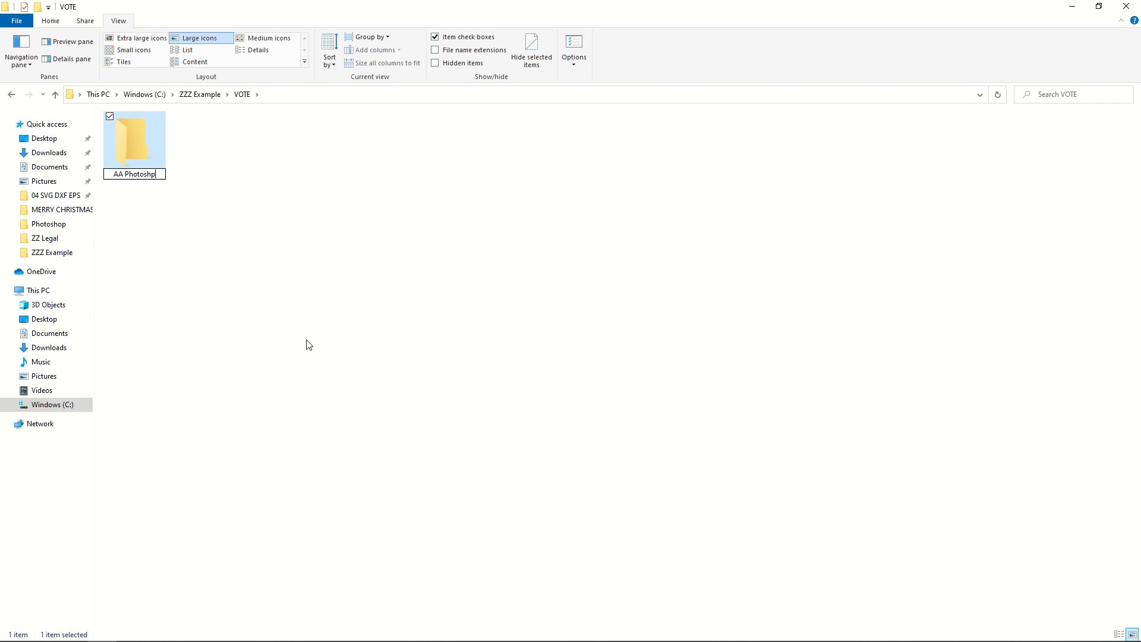
right_click(134, 134)
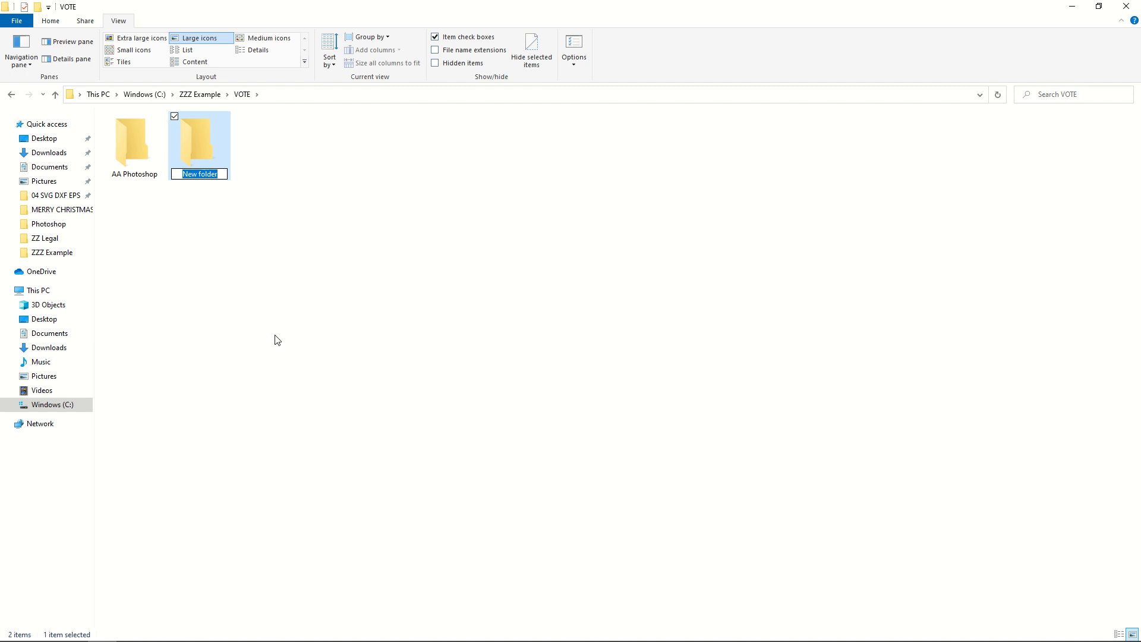
type("AA JPEG")
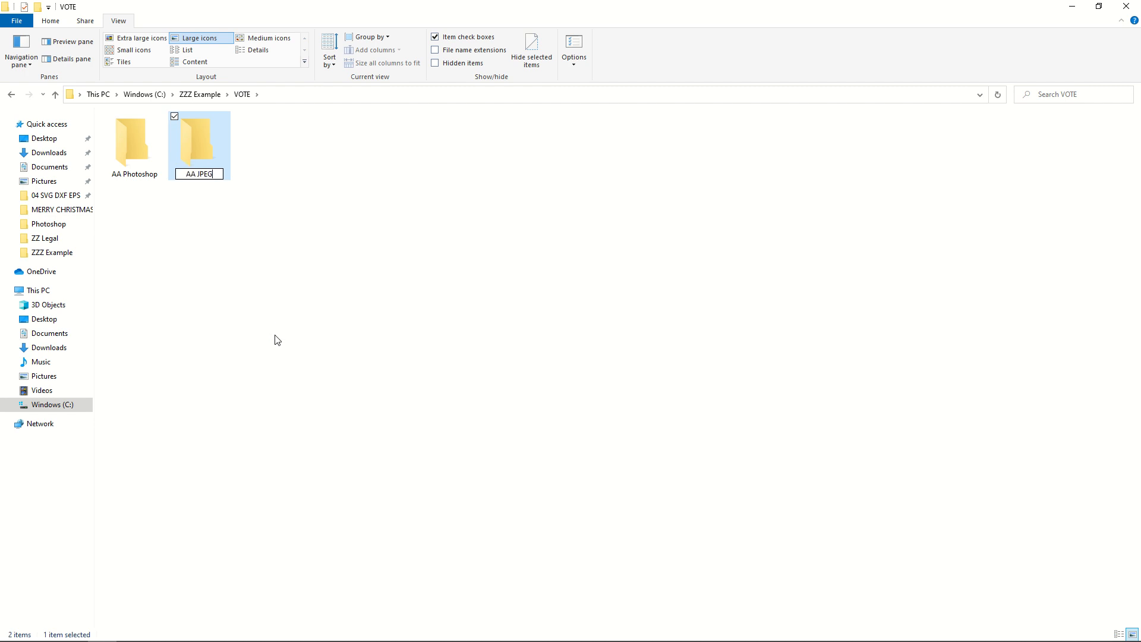
Create AA PNG and BB Finished subfolders in VOTE
right_click(276, 340)
type("AA (M")
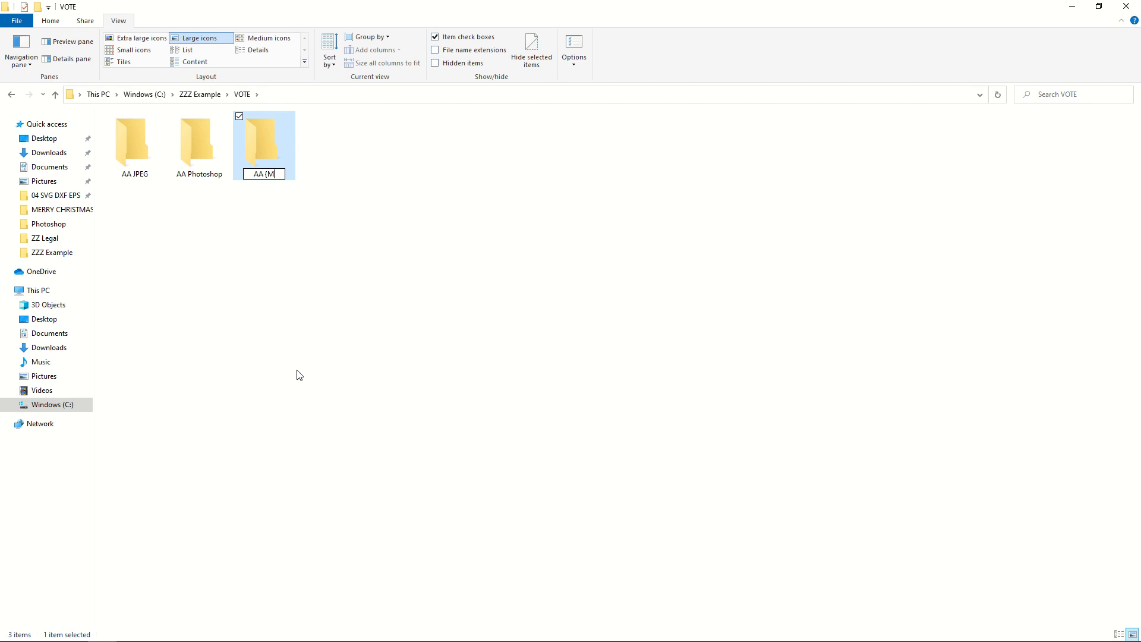
type("AA PNG")
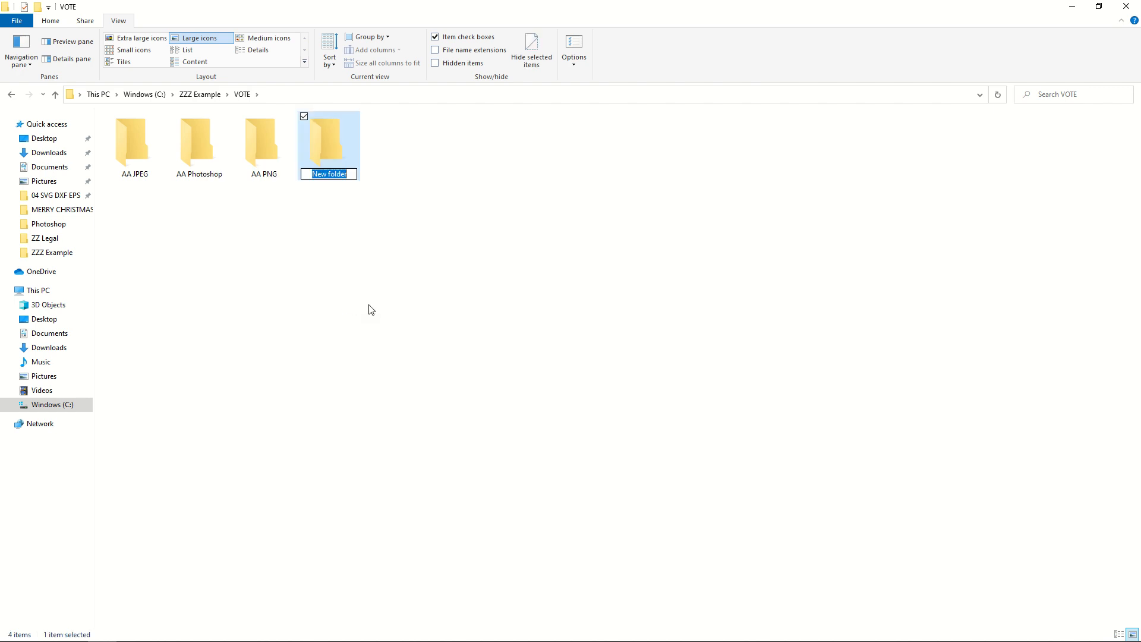
type("BB Finish")
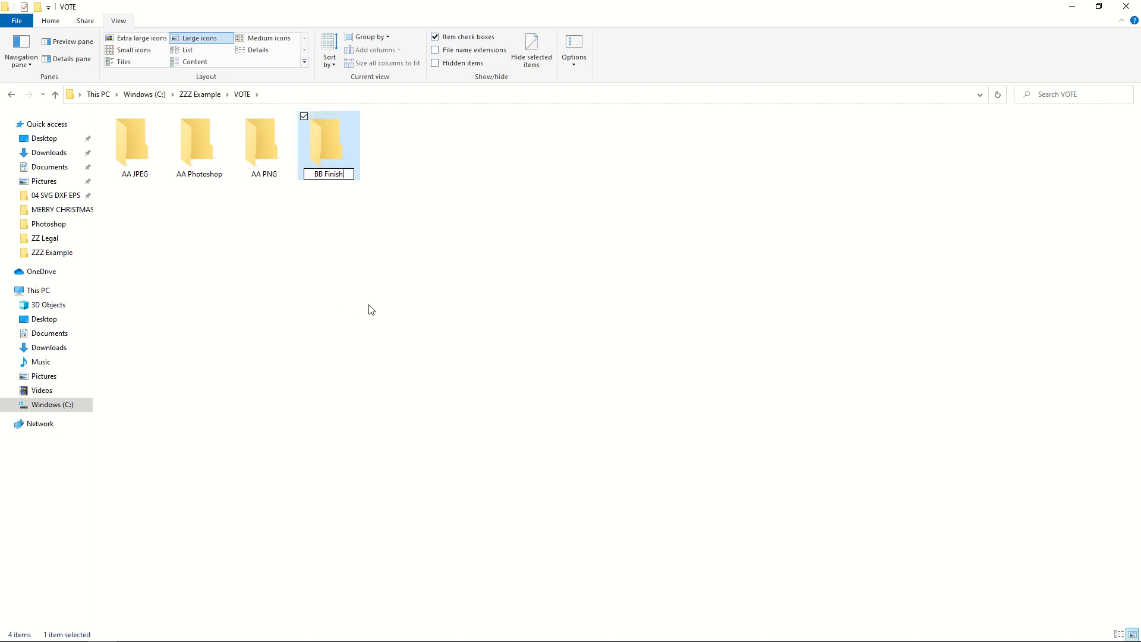
left_click(164, 188)
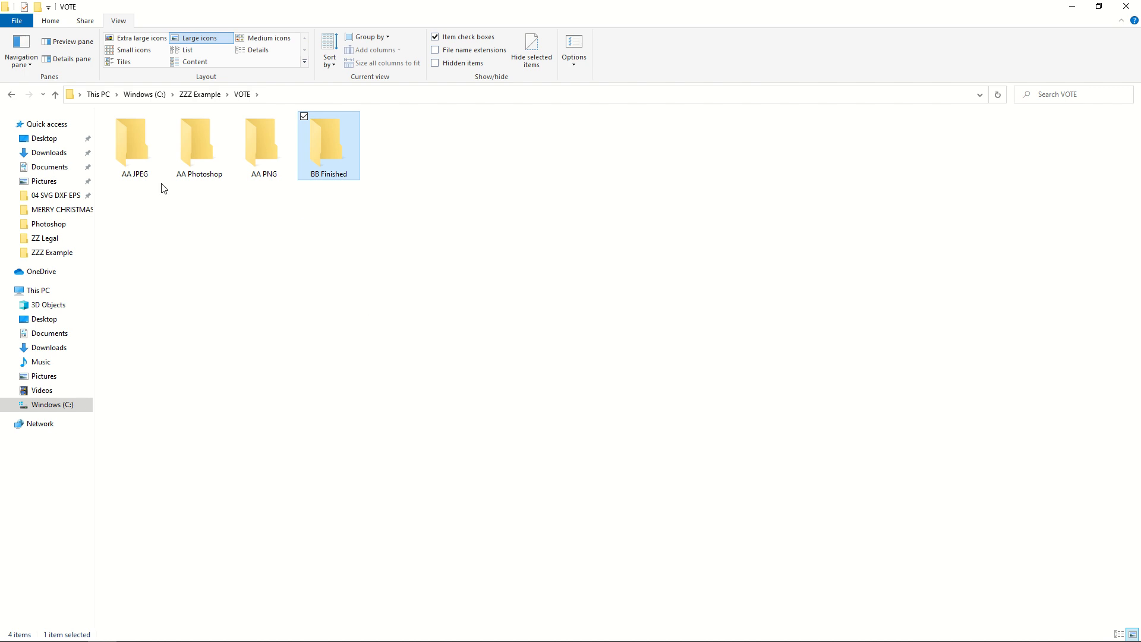
Move the Crest Wings image into the BB Finished folder
left_click(134, 142)
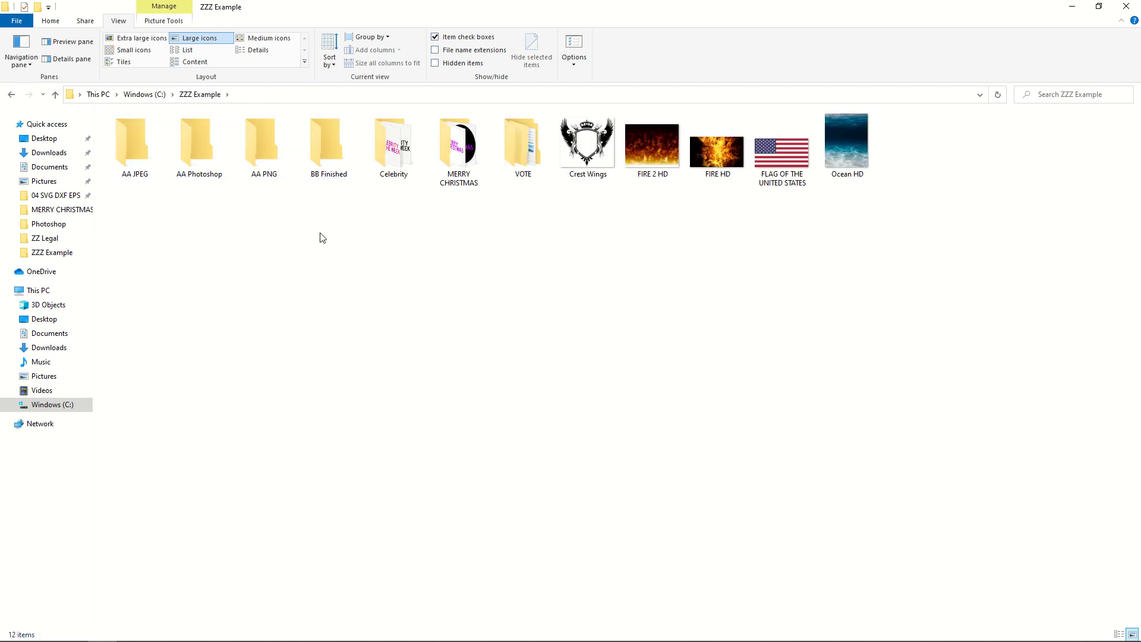
mouse_move(332, 225)
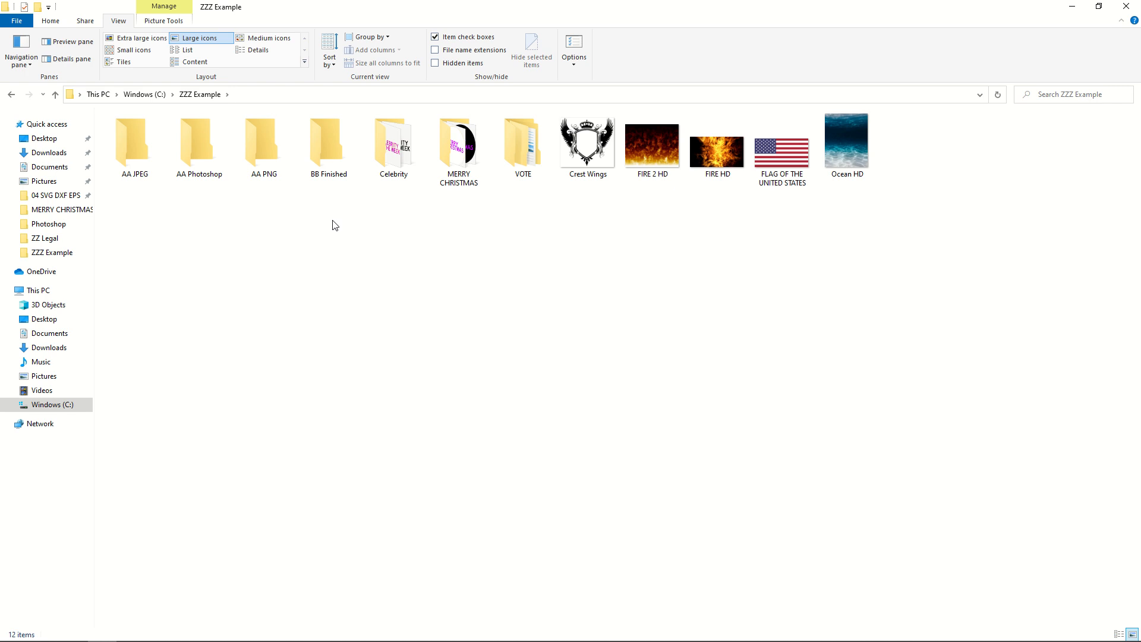
left_click(586, 137)
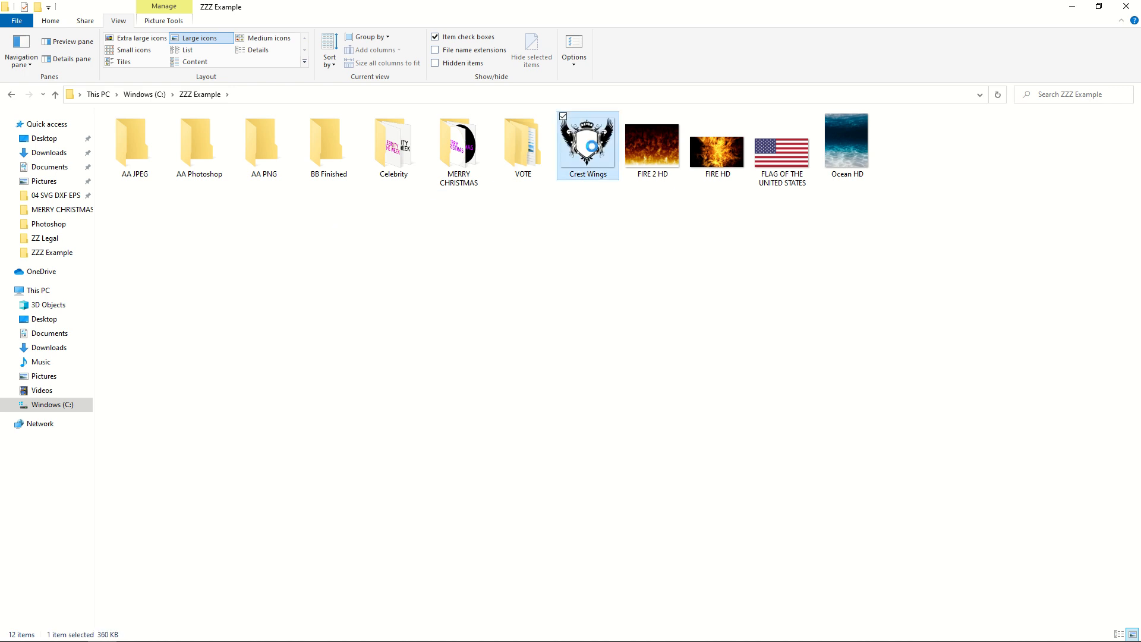
mouse_move(588, 151)
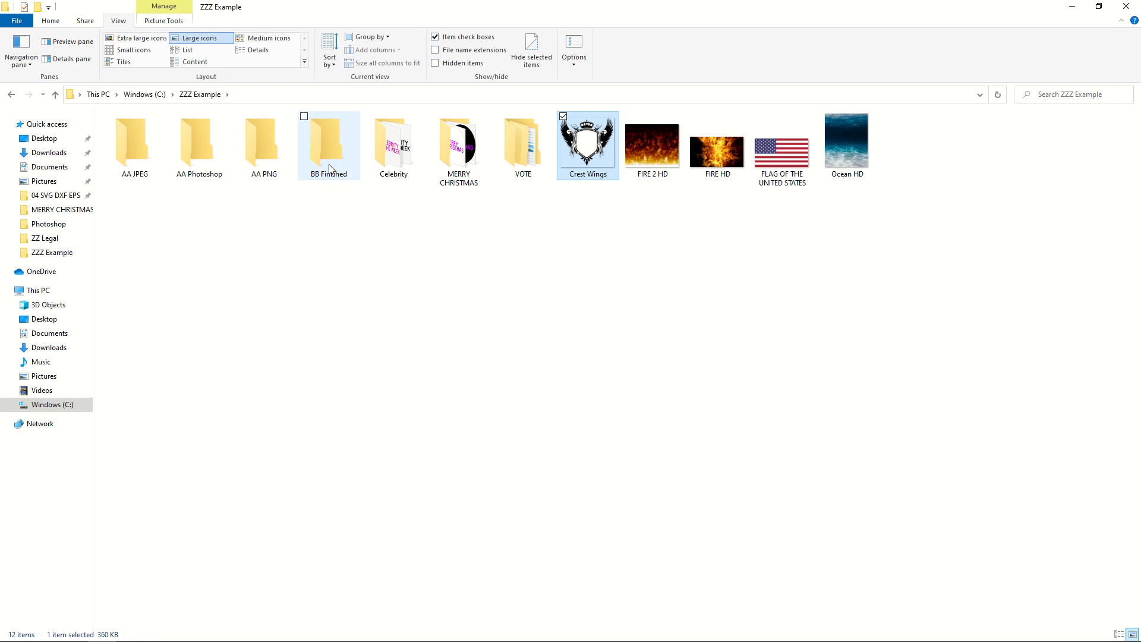
left_click(532, 51)
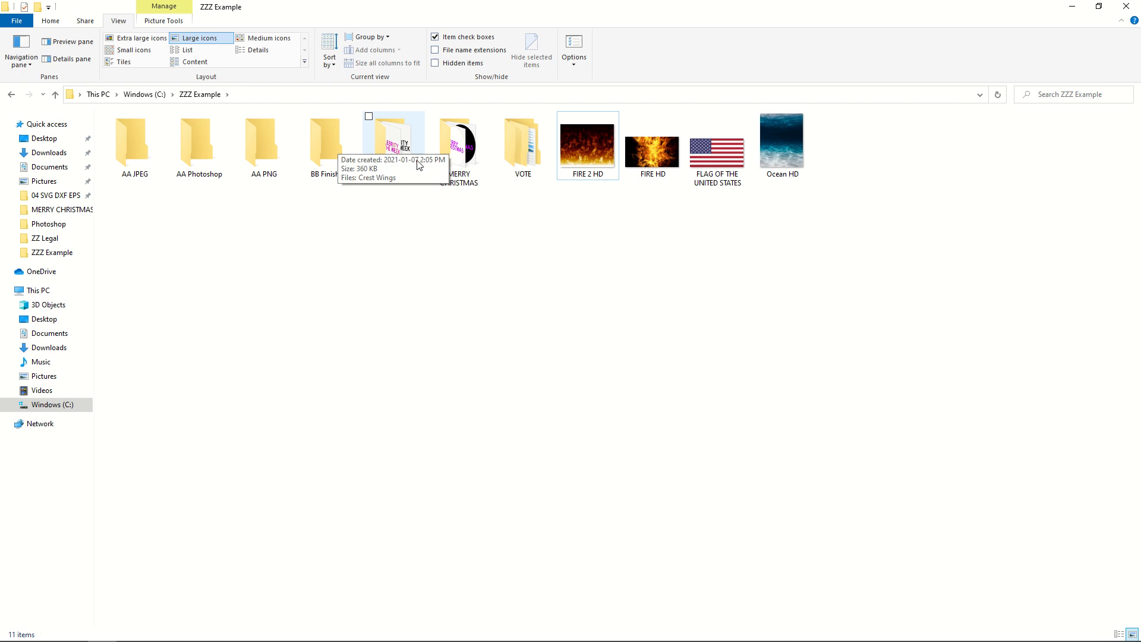
mouse_move(756, 225)
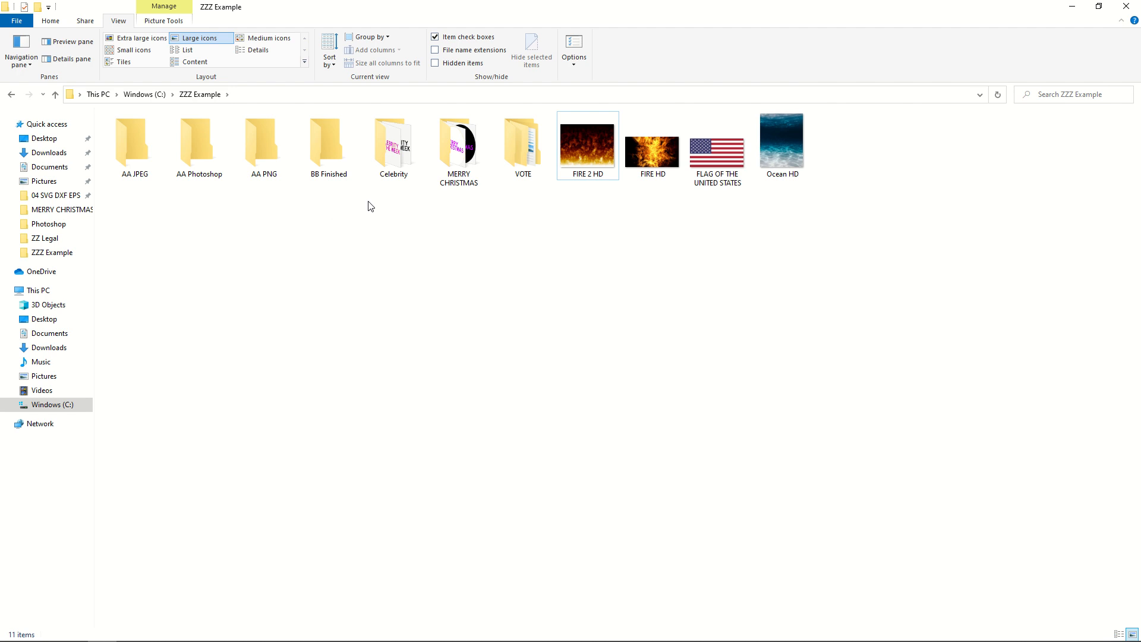
mouse_move(423, 207)
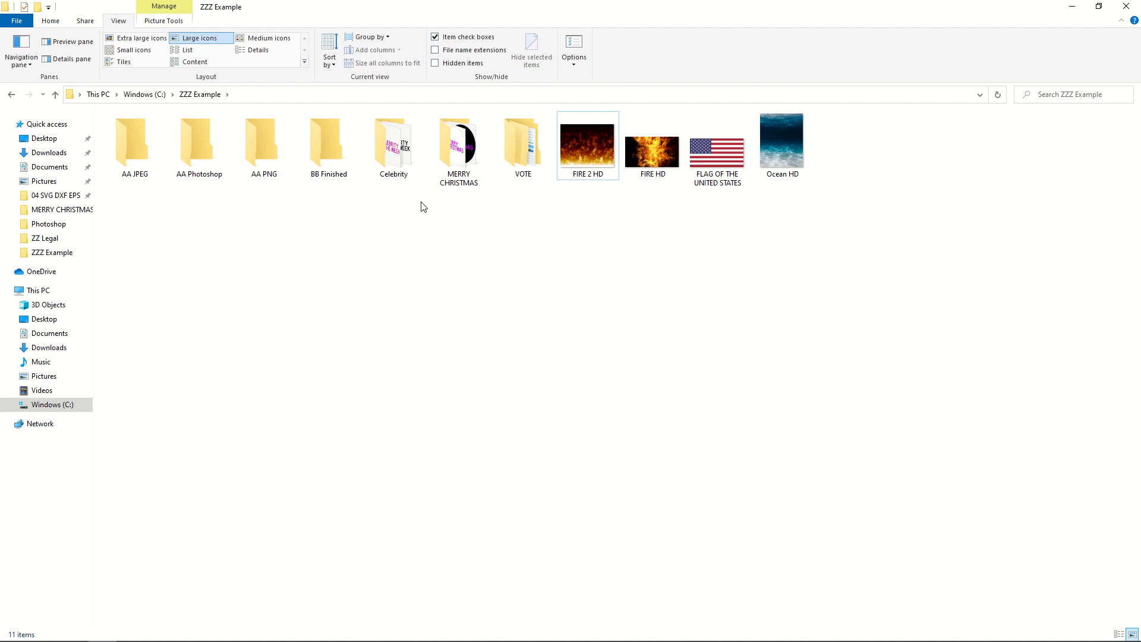
mouse_move(141, 145)
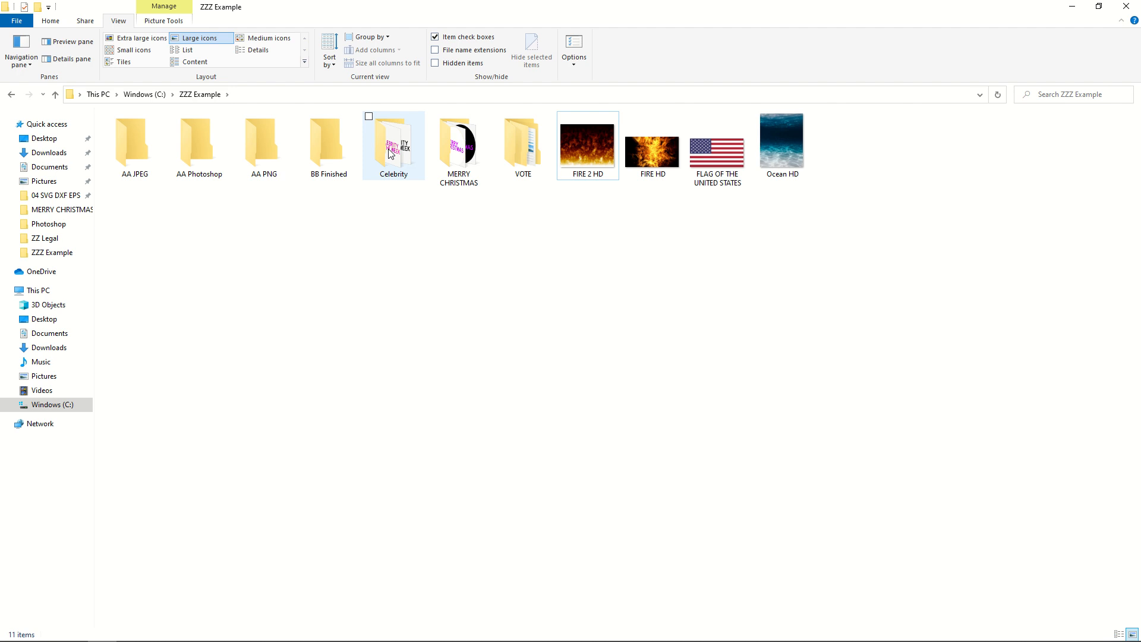
Copy AA JPEG, AA Photoshop and AA PNG into Celebrity and select Untitled-1 black
double_click(393, 144)
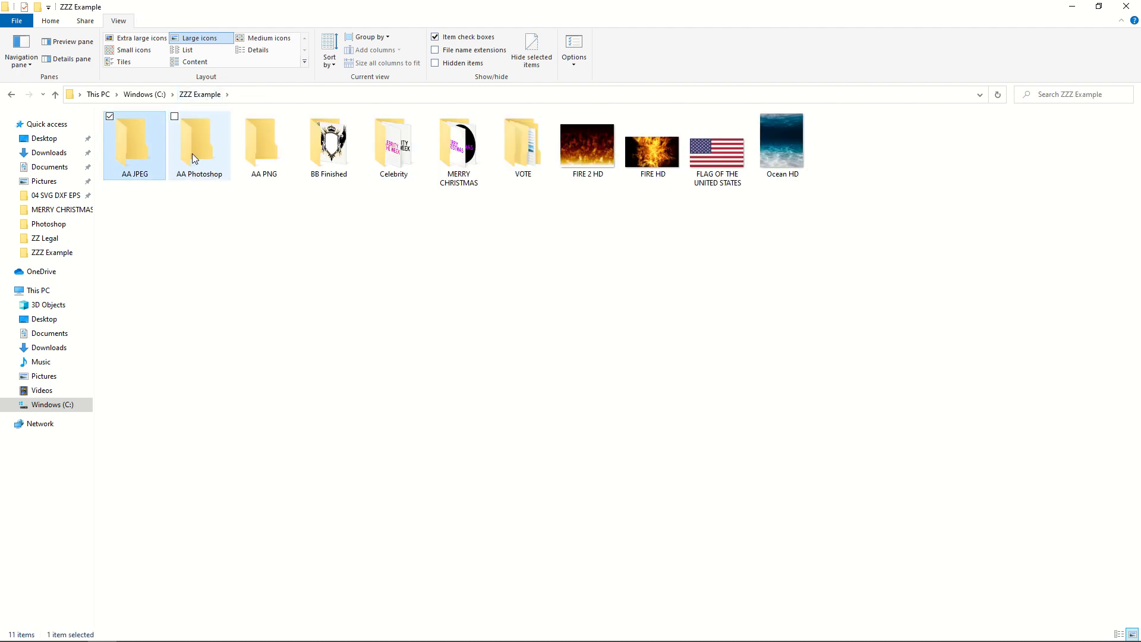
left_click(264, 158)
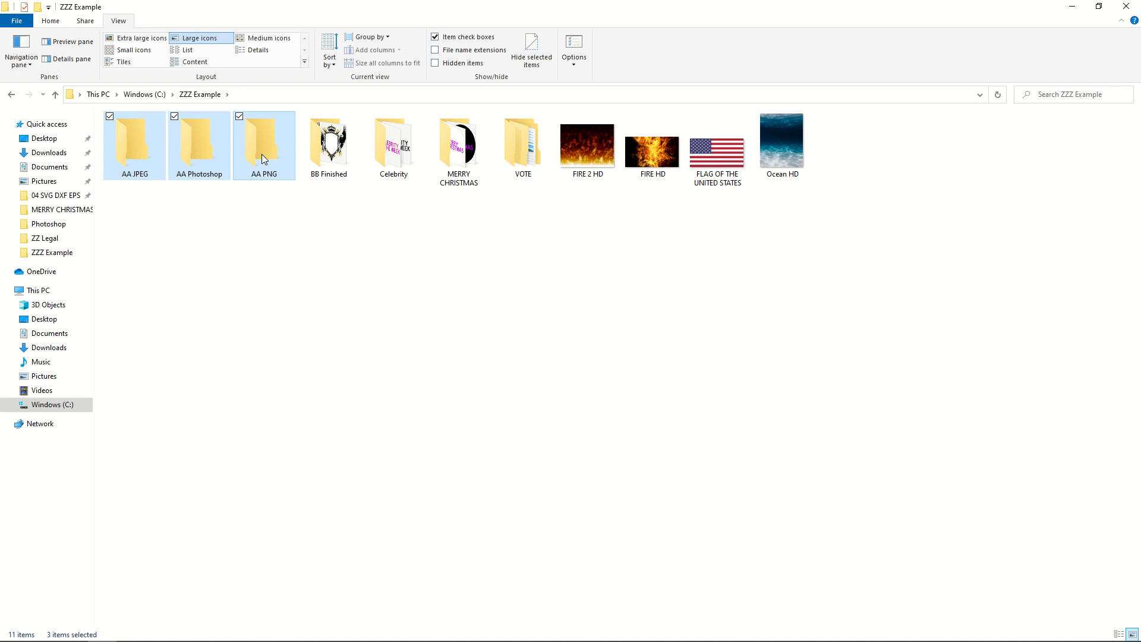
mouse_move(165, 103)
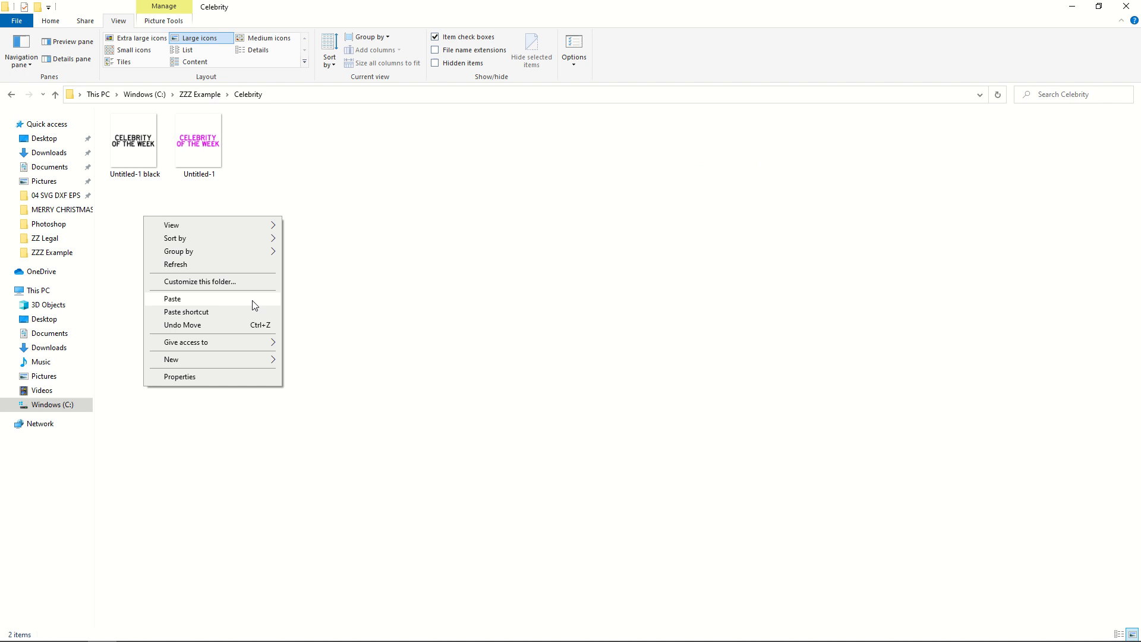
left_click(171, 298)
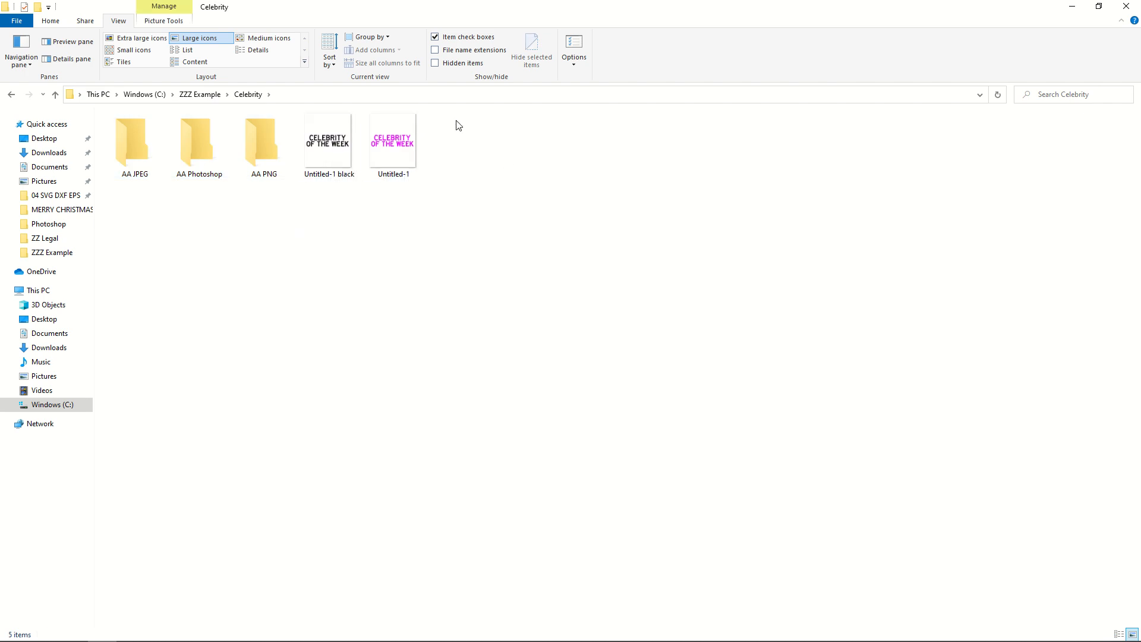
mouse_move(445, 147)
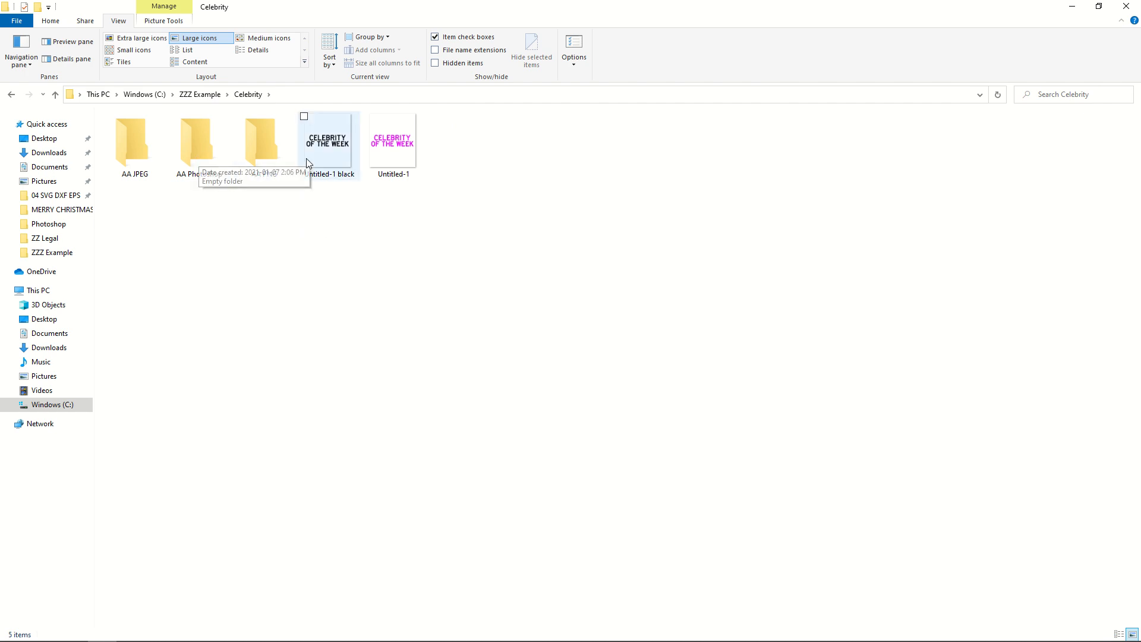
left_click(328, 141)
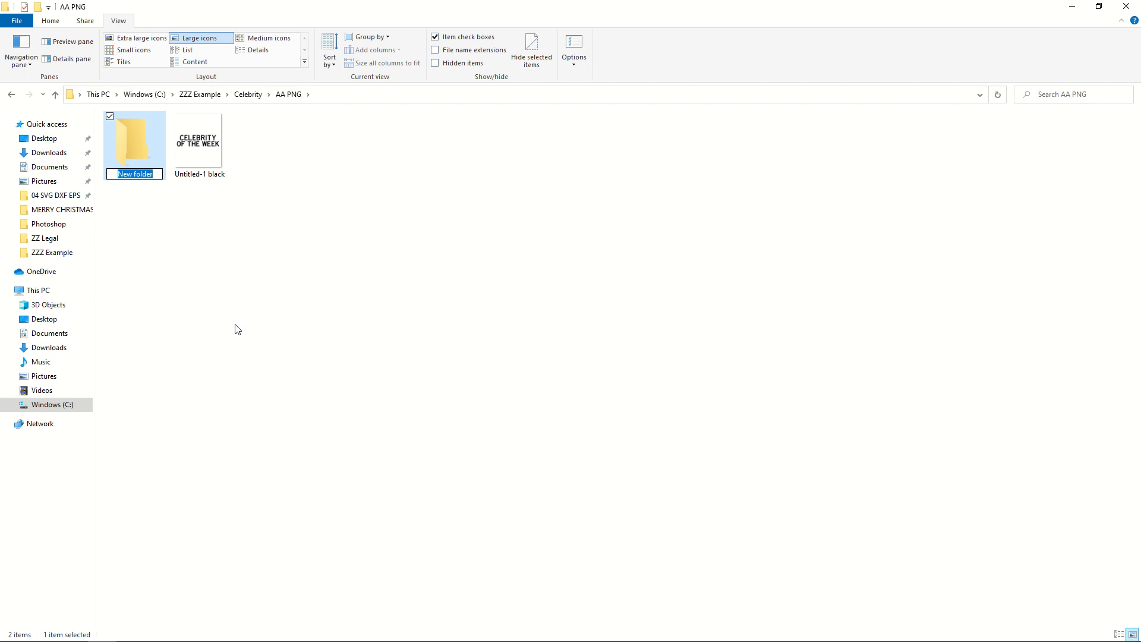
Create AA Published in Celebrity's AA PNG, move Untitled-1 black into it, with Untitled-1 beside it
type("AA Published")
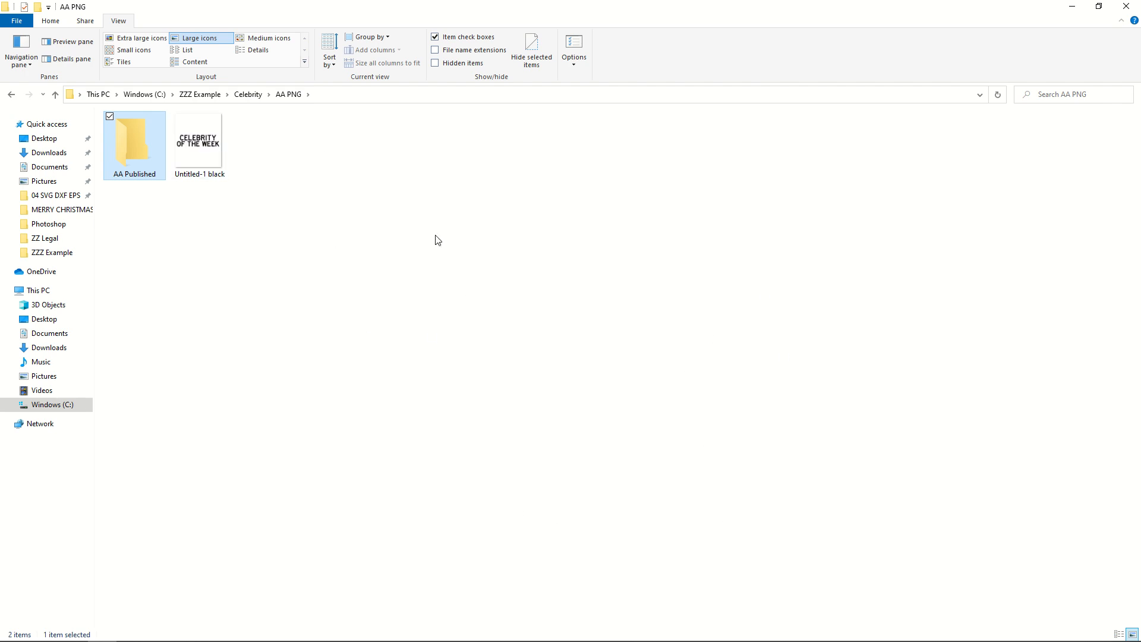
left_click(200, 140)
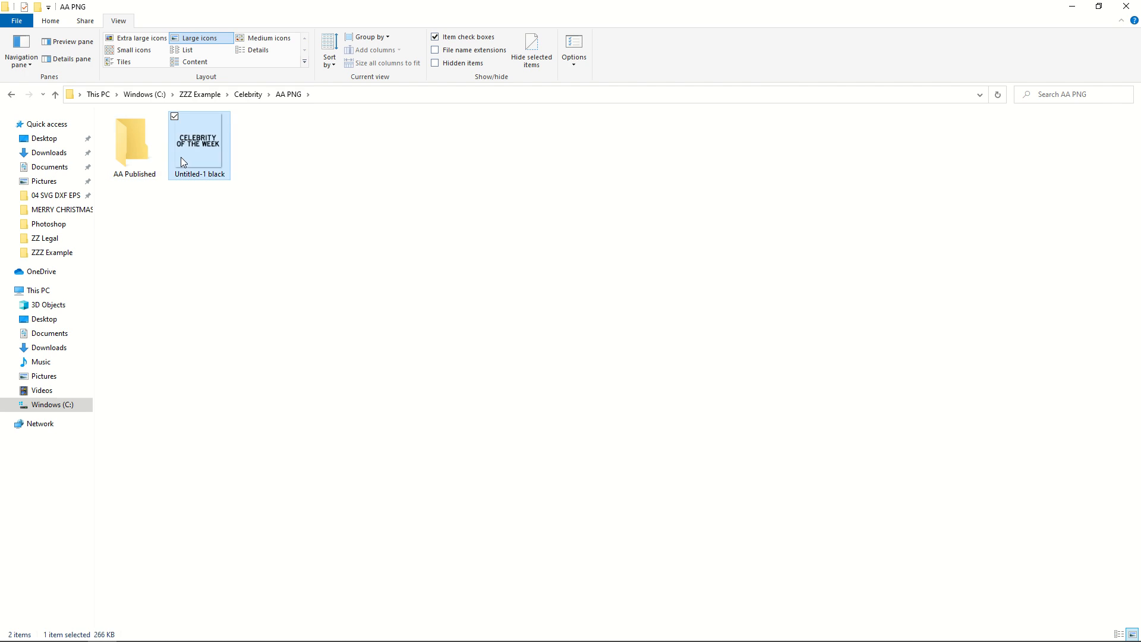
left_click(531, 51)
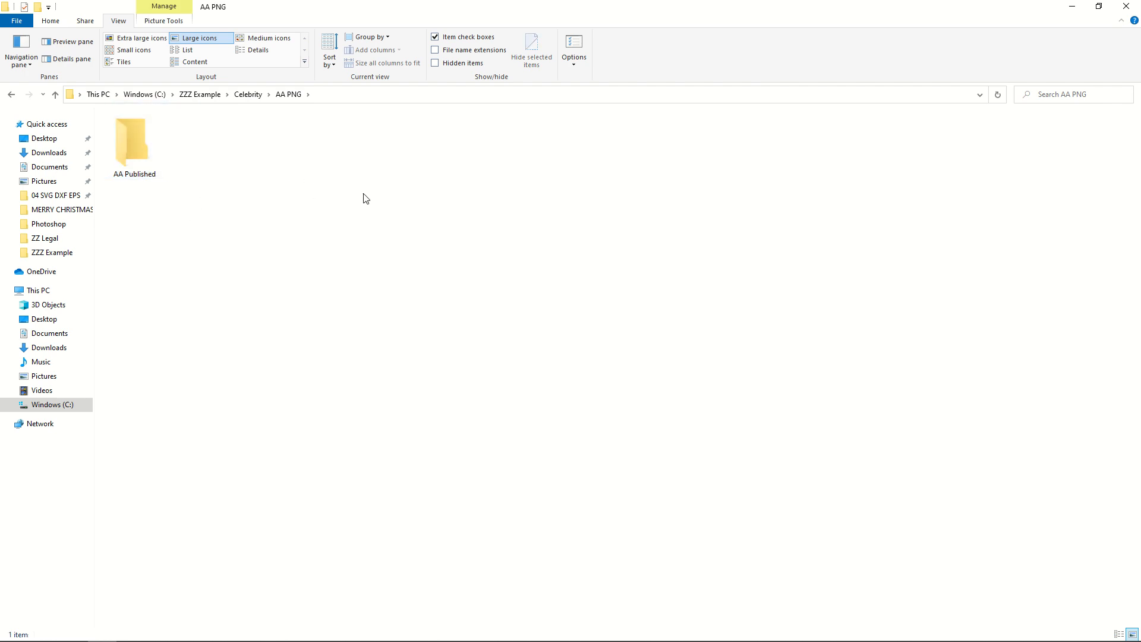
mouse_move(700, 123)
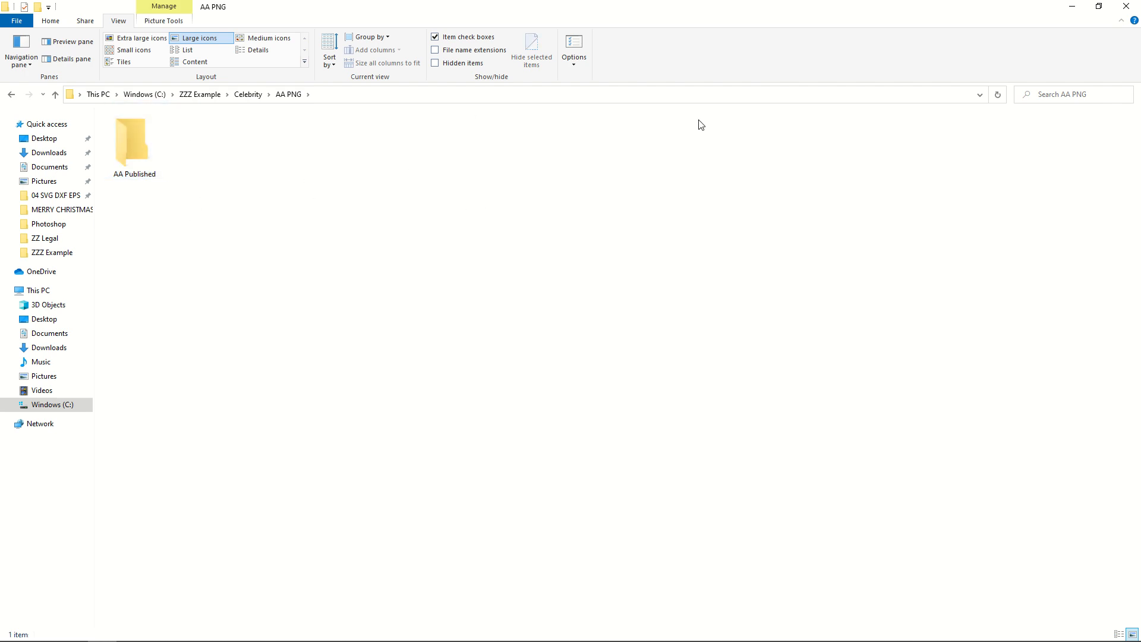
mouse_move(785, 70)
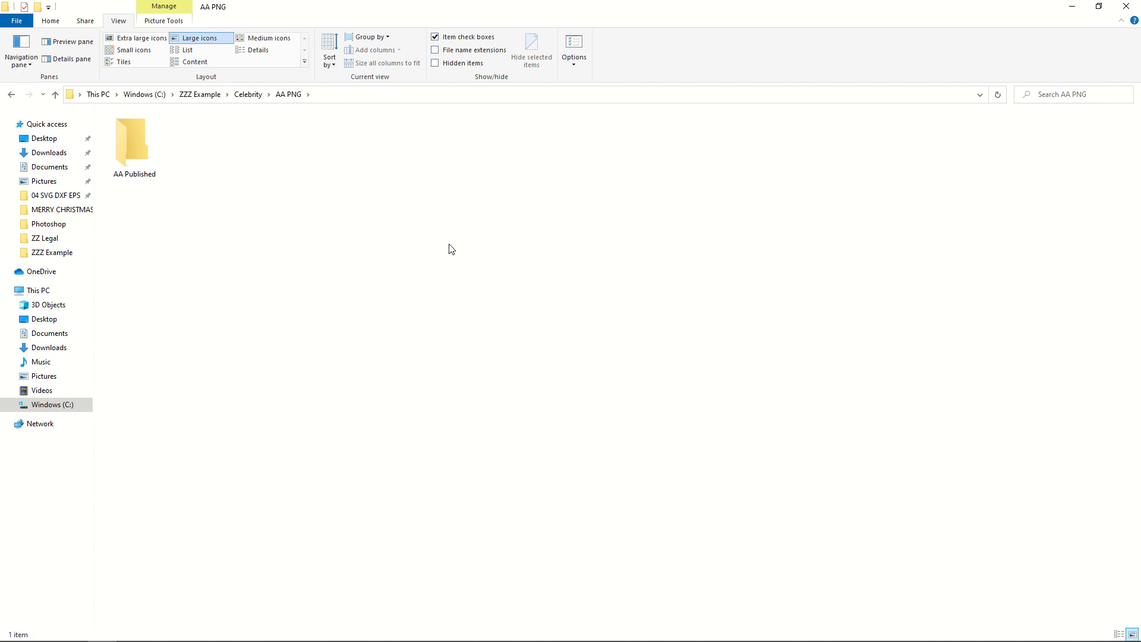
left_click(134, 138)
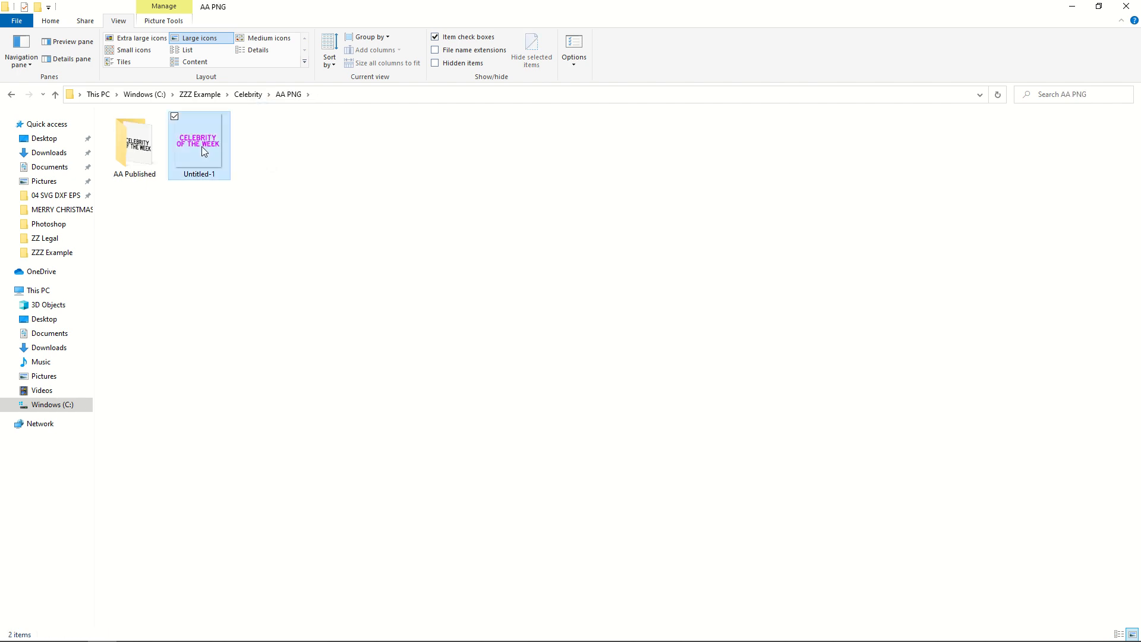
Paste Untitled-1 into AA Published beside Untitled-1 black, then go back to ZZZ Example
double_click(135, 142)
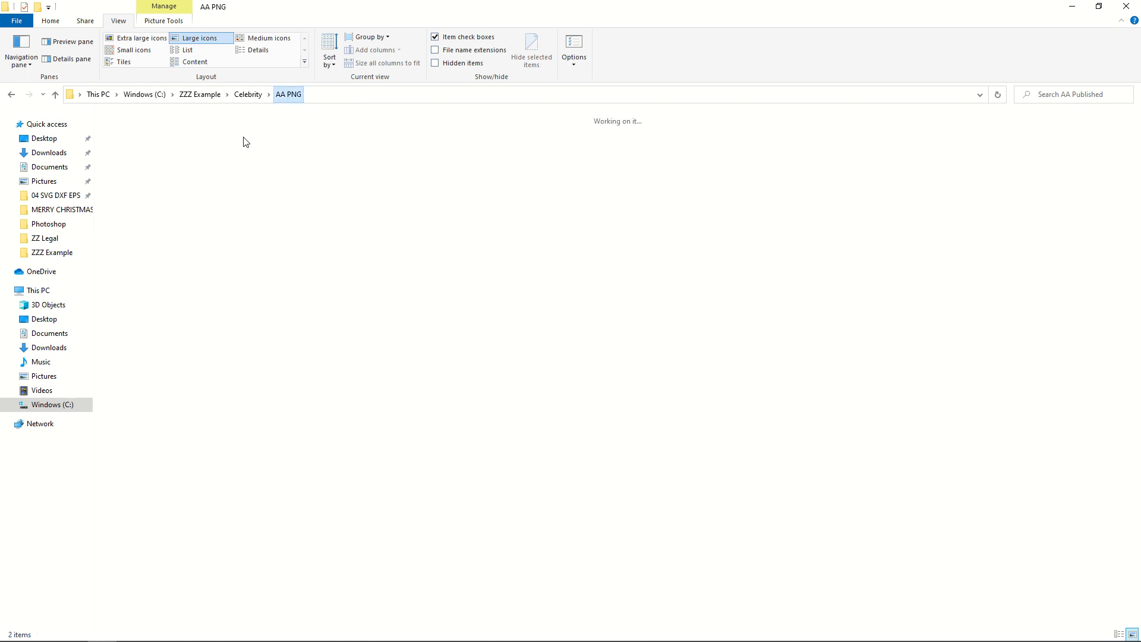
right_click(134, 131)
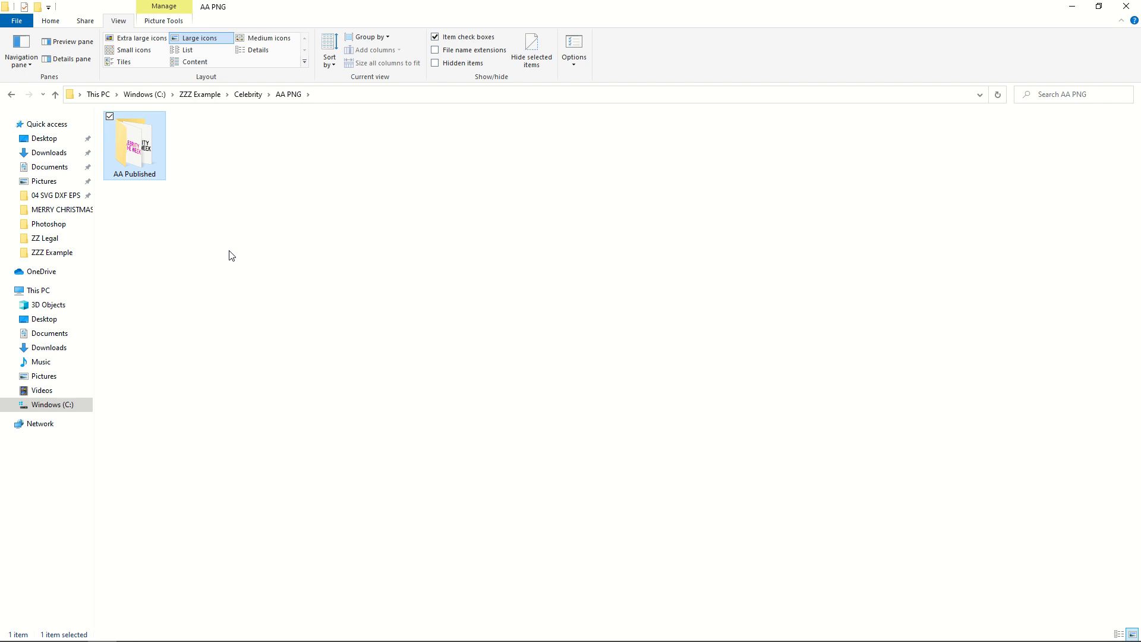
left_click(200, 94)
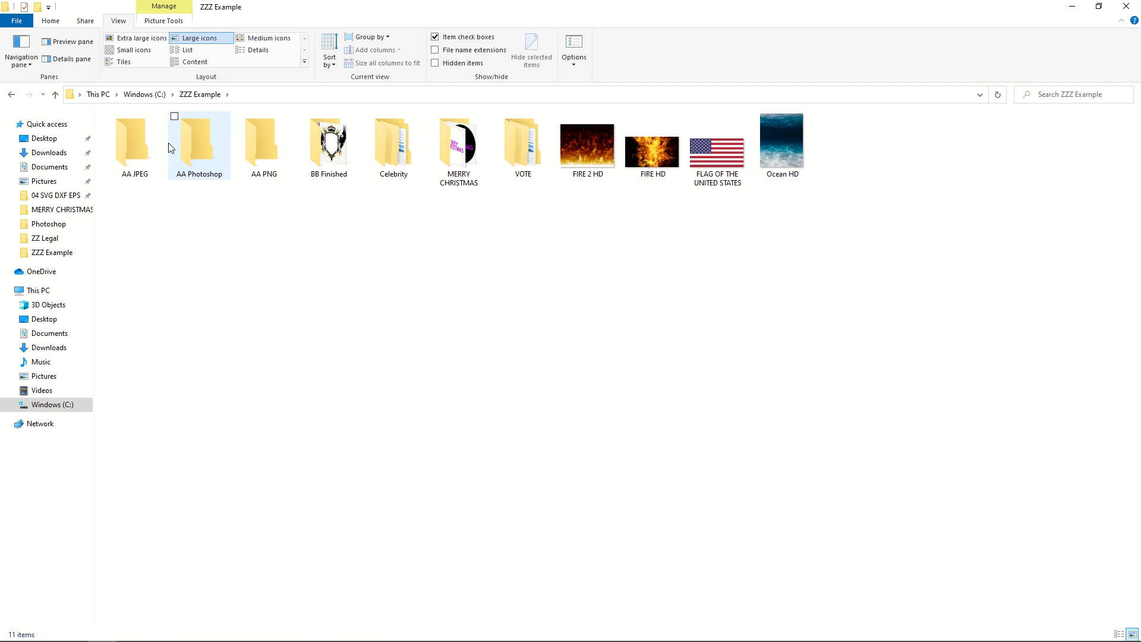
Open MERRY CHRISTMAS, add a new folder and select the 01 PINK black image
left_click(264, 143)
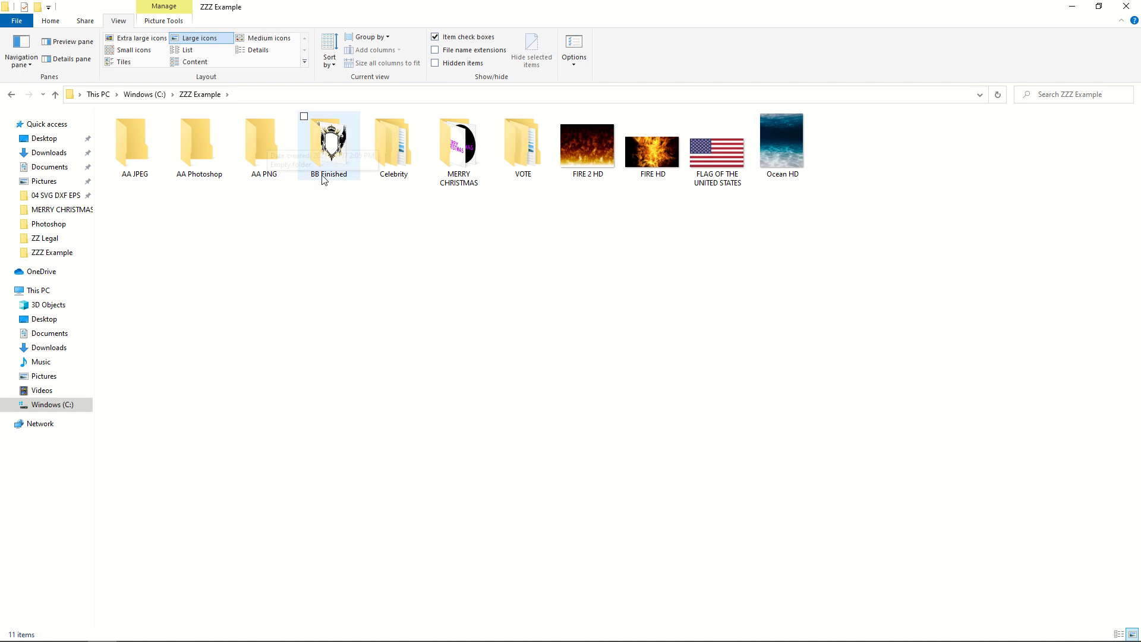
double_click(459, 141)
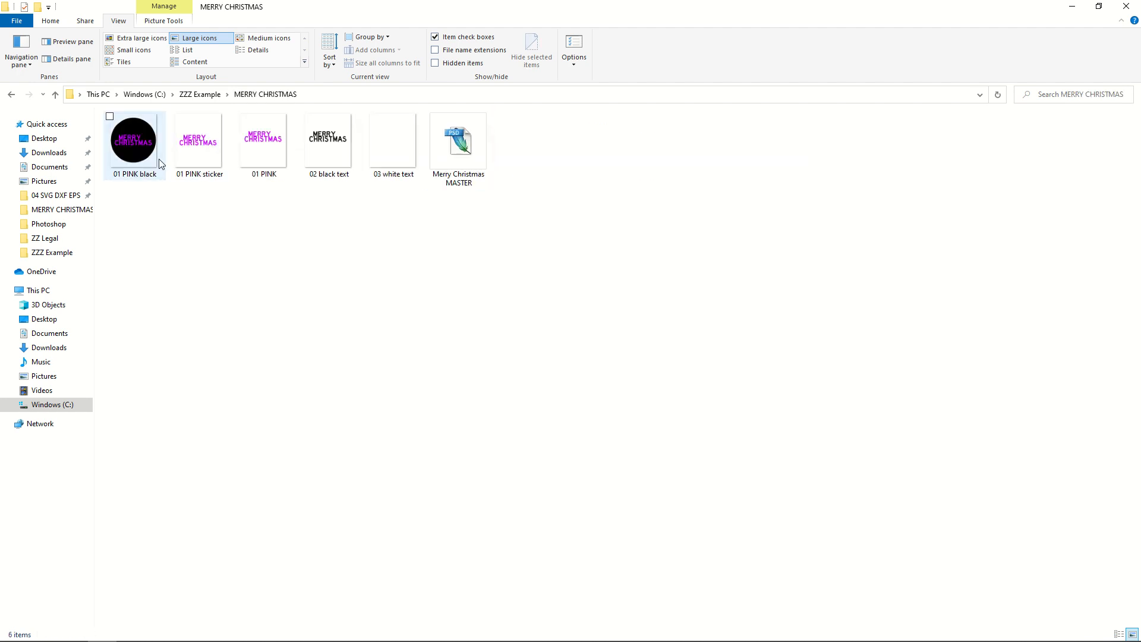
left_click(199, 140)
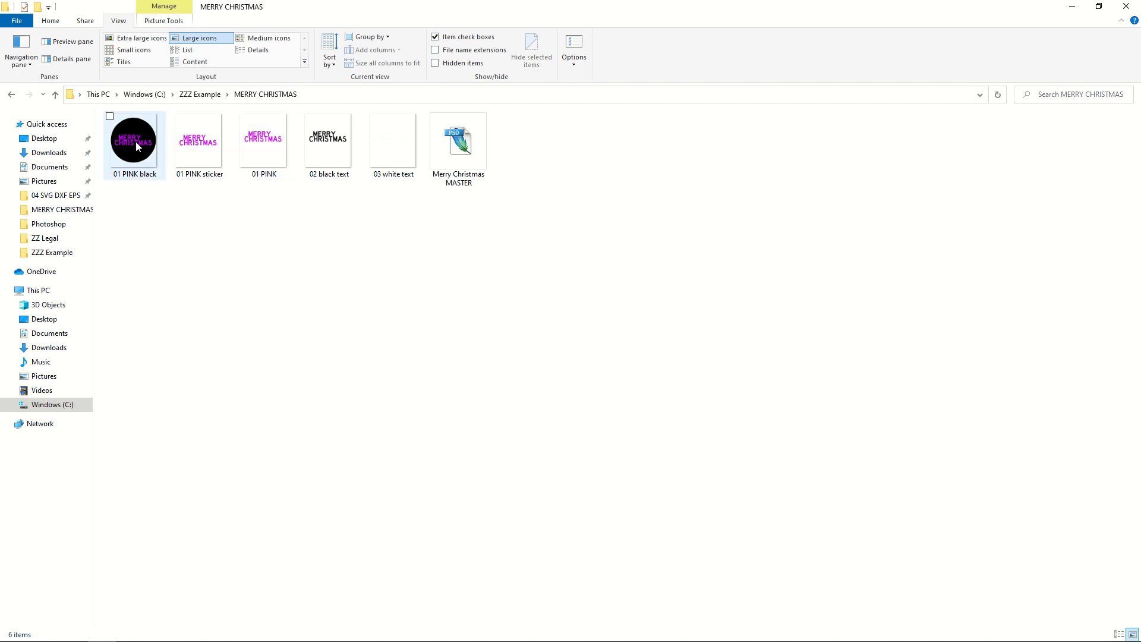
left_click(264, 140)
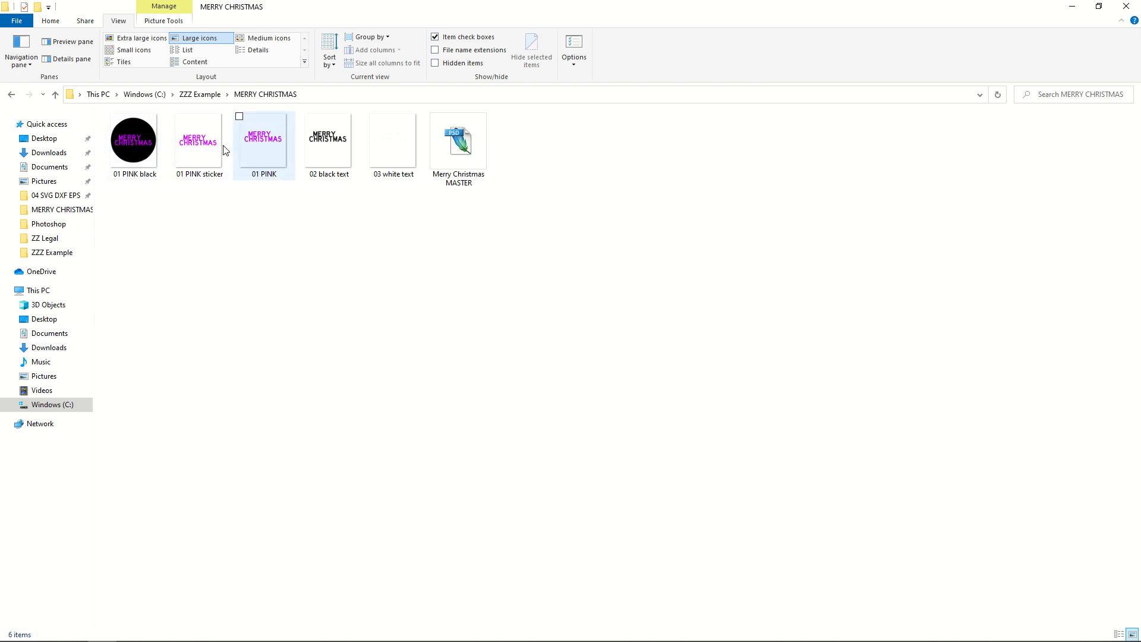
mouse_move(261, 145)
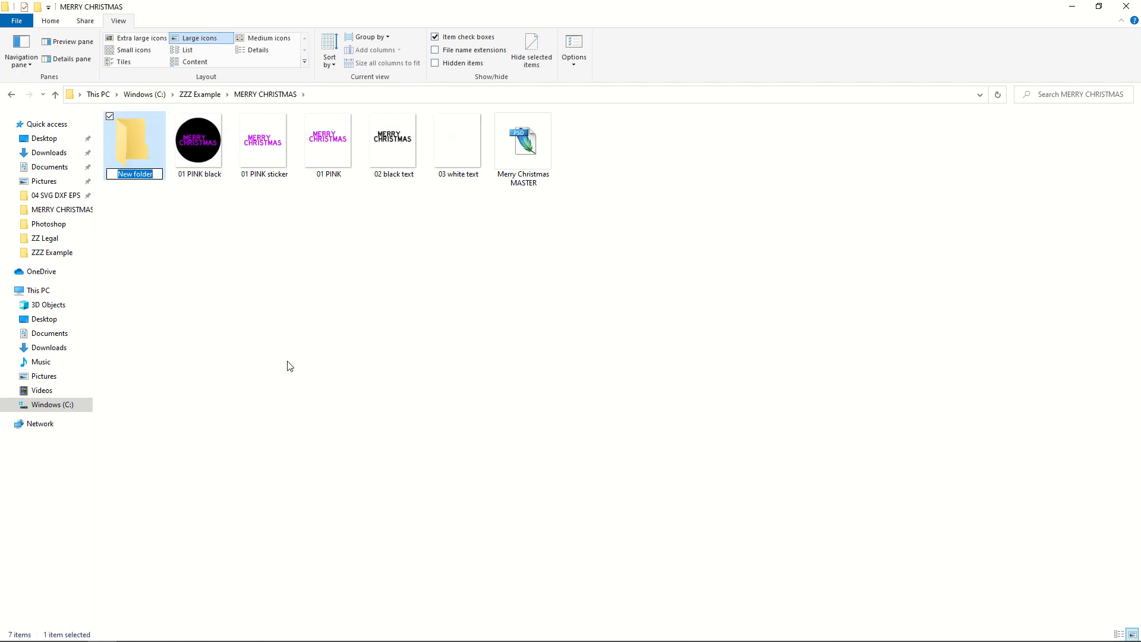
Name the folder AA Published, move the three 01 PINK images into it, return to ZZZ Example
type("AA Published")
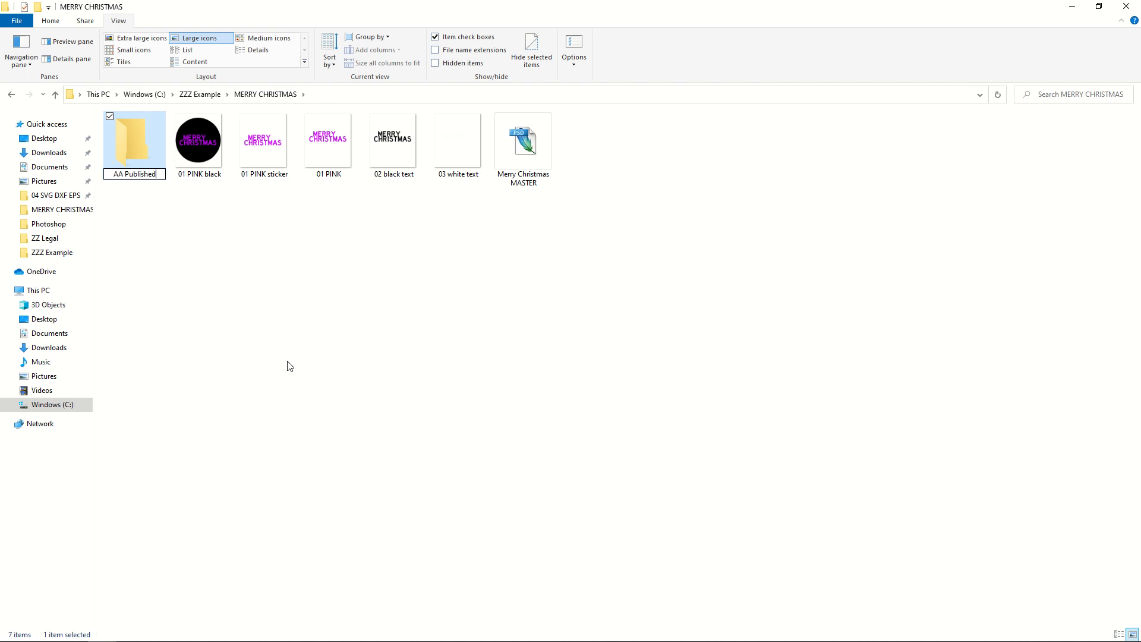
left_click(198, 140)
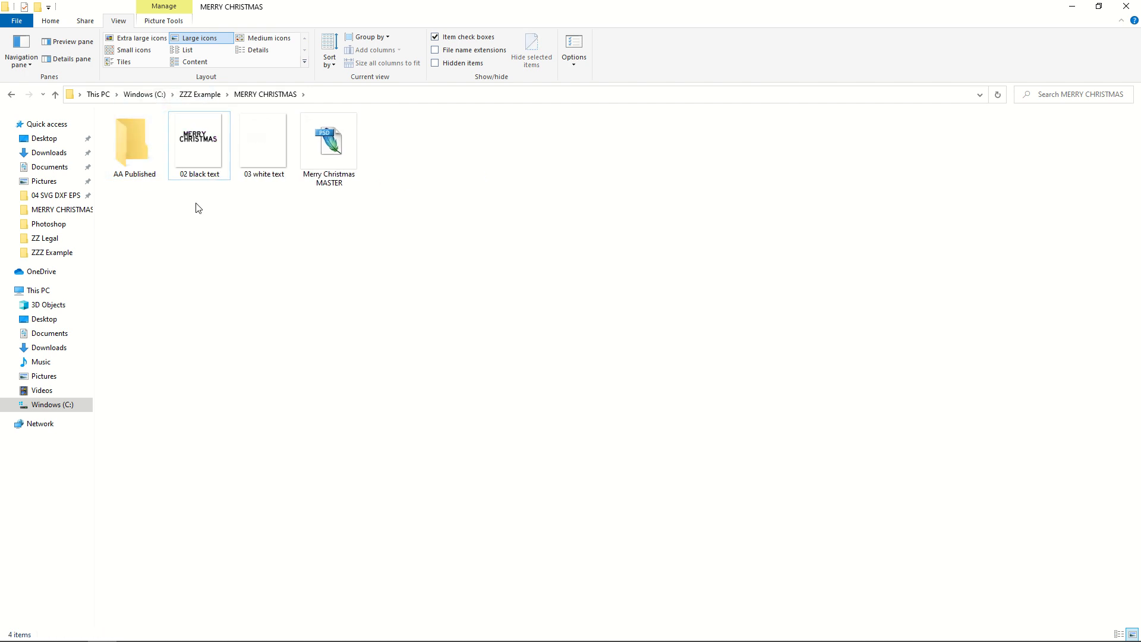
left_click(203, 94)
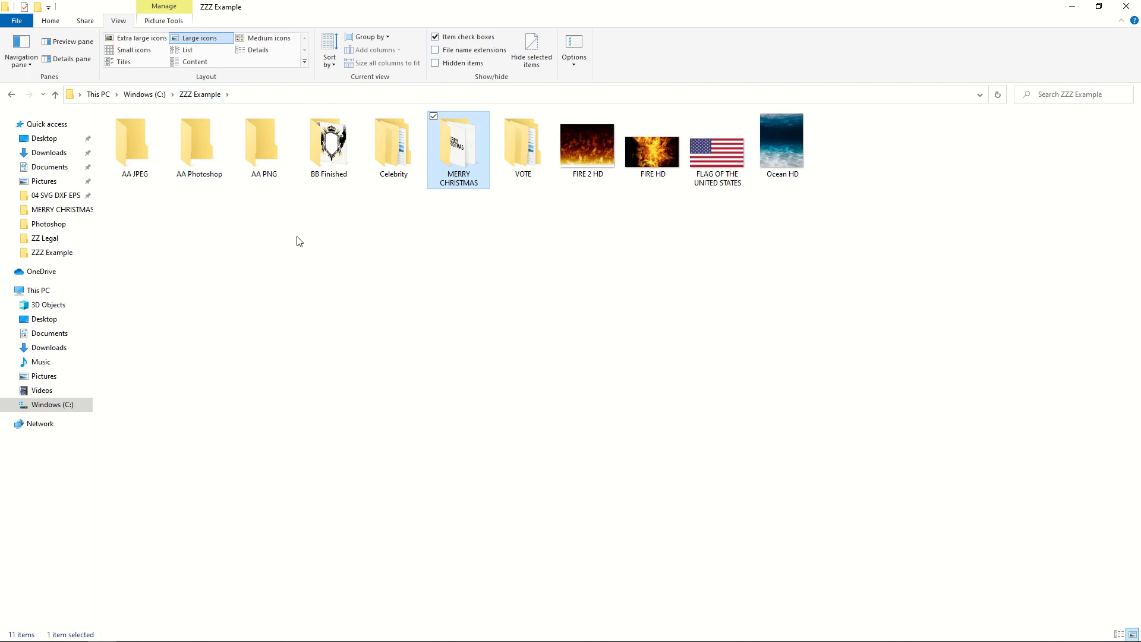
mouse_move(272, 230)
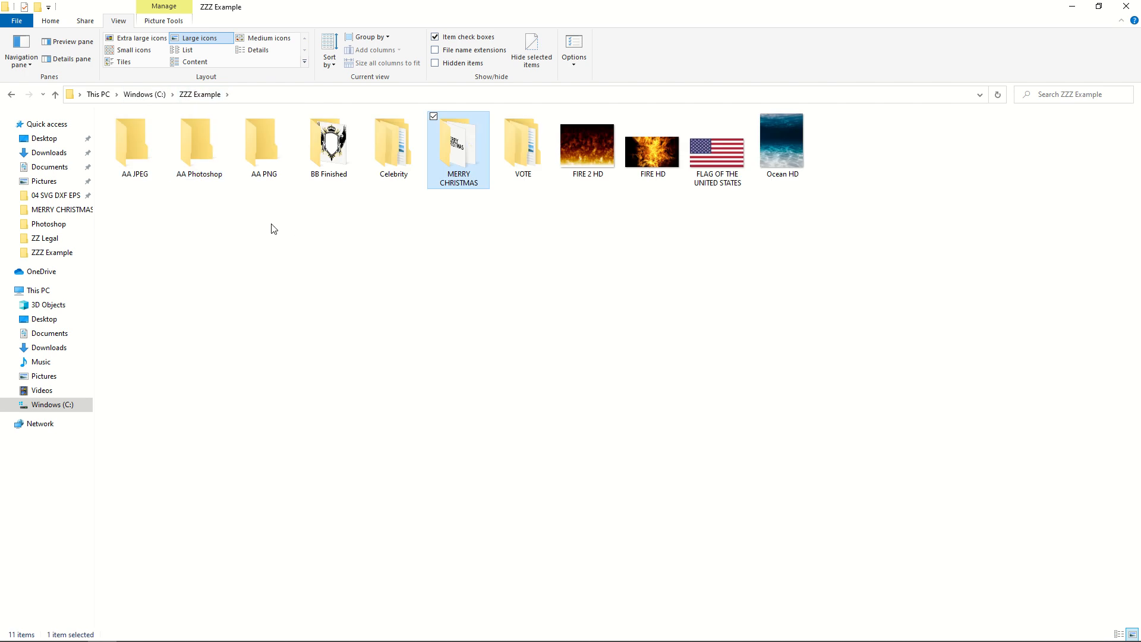
mouse_move(199, 137)
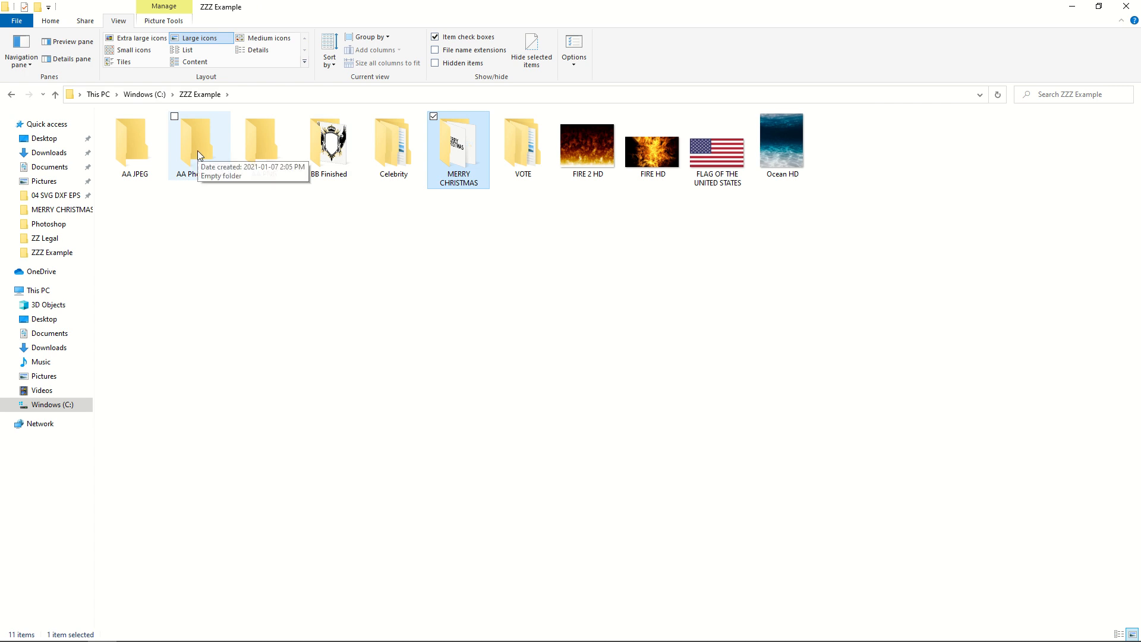